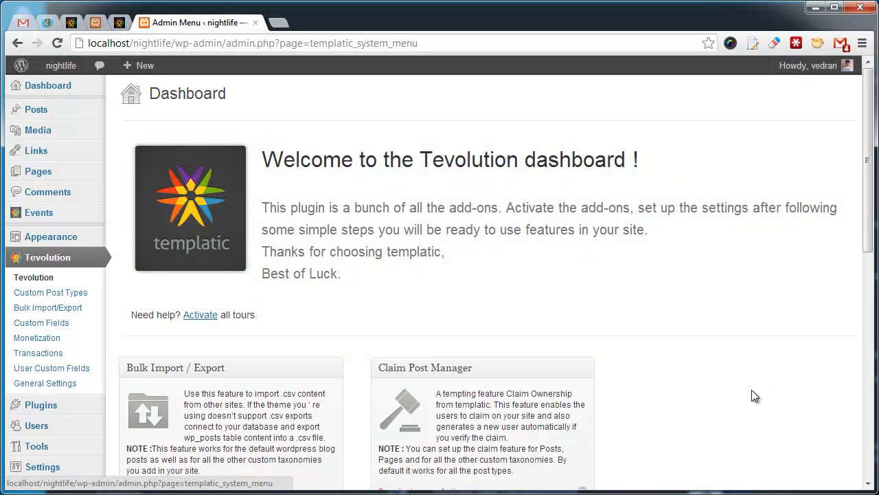
- Scroll the Custom Post Types page and open the Add Custom Taxonomy form
scroll("down", 3)
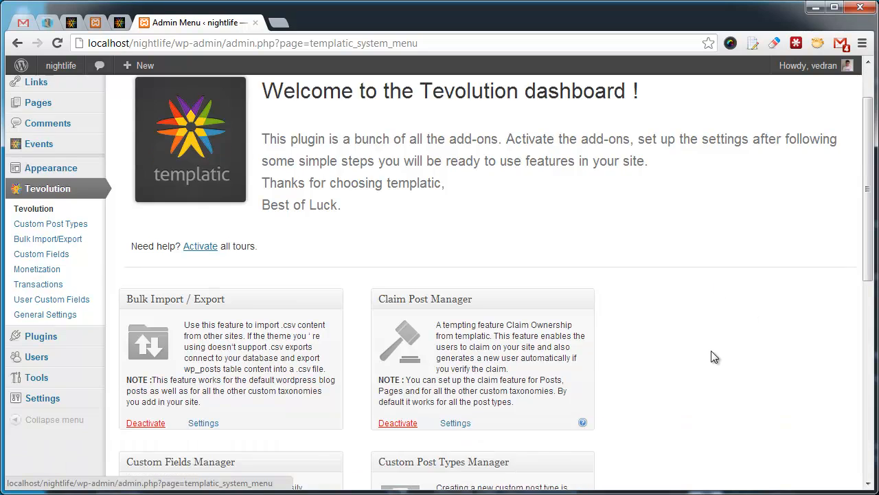
scroll("down", 3)
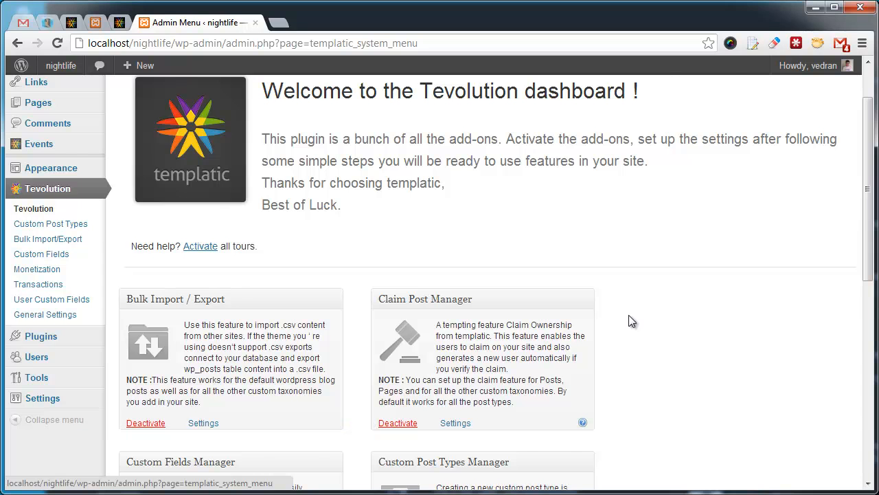
scroll("down", 3)
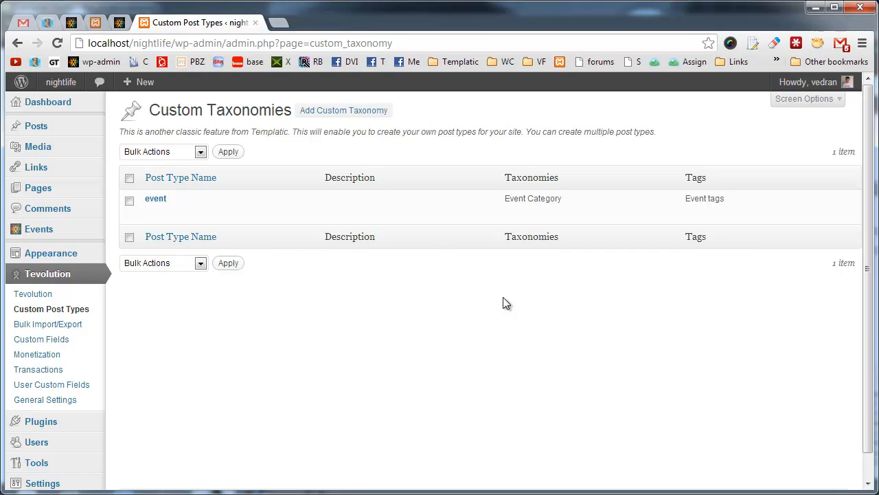
mouse_move(223, 202)
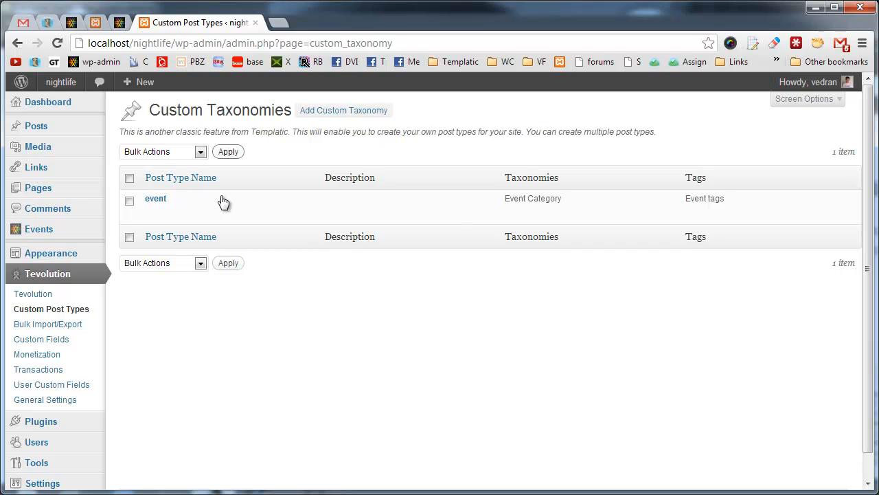
mouse_move(459, 232)
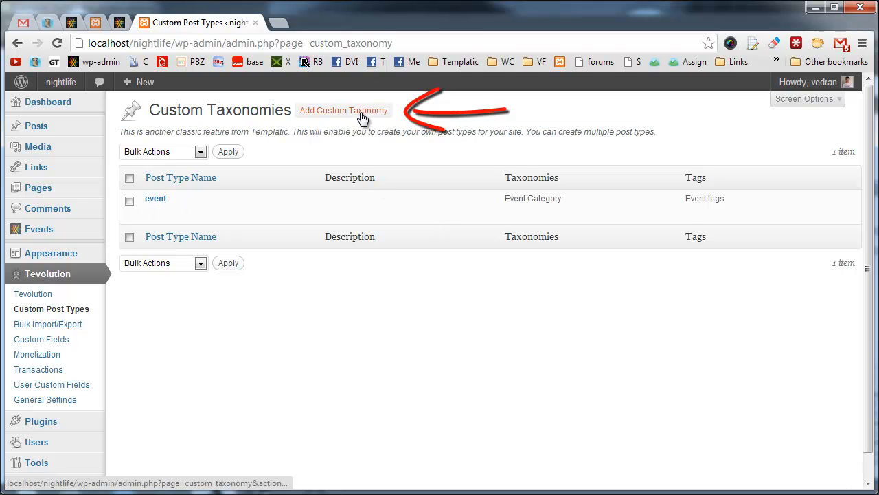
left_click(343, 110)
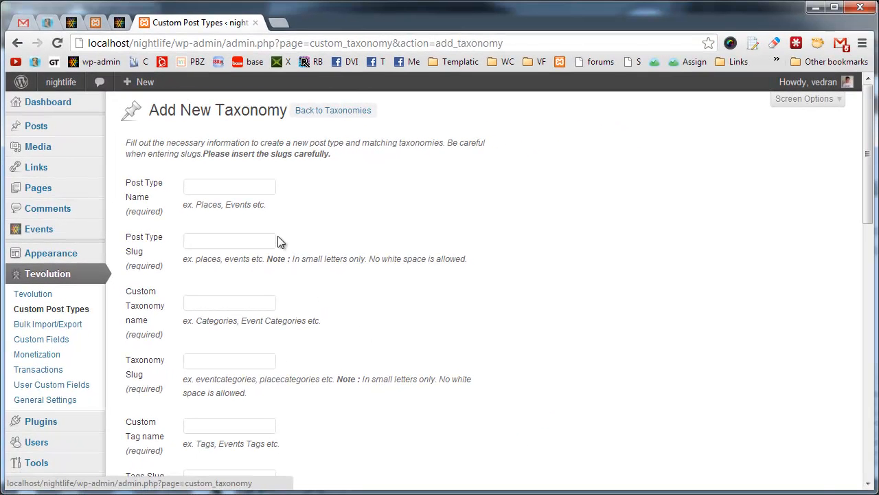
- Name the post type 'My Post Type' and save it with its taxonomies
type("My Post Type")
type("slug")
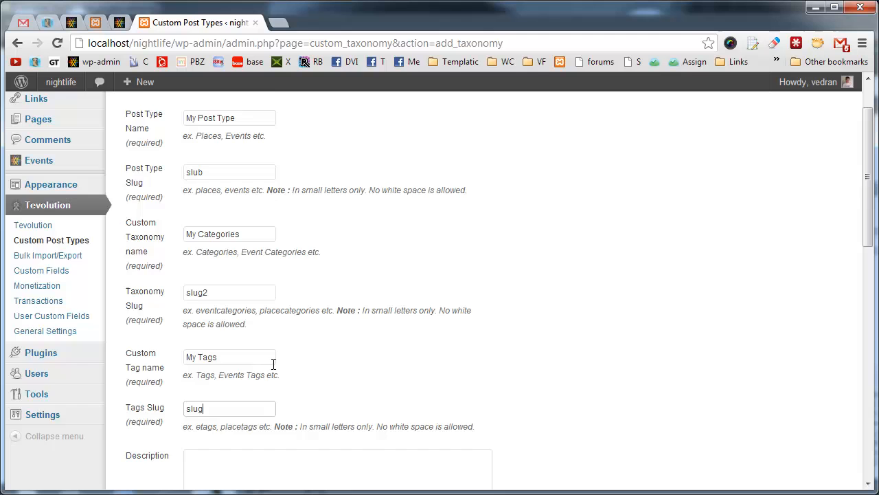
scroll("down", 3)
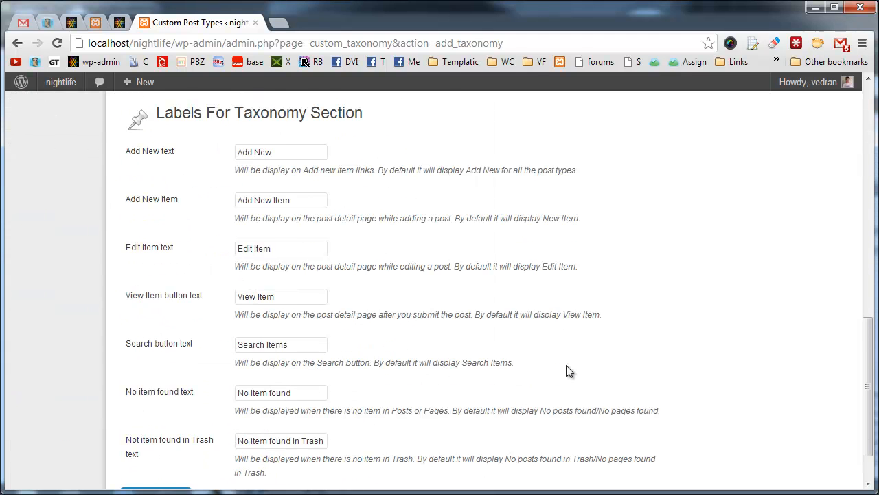
scroll("down", 3)
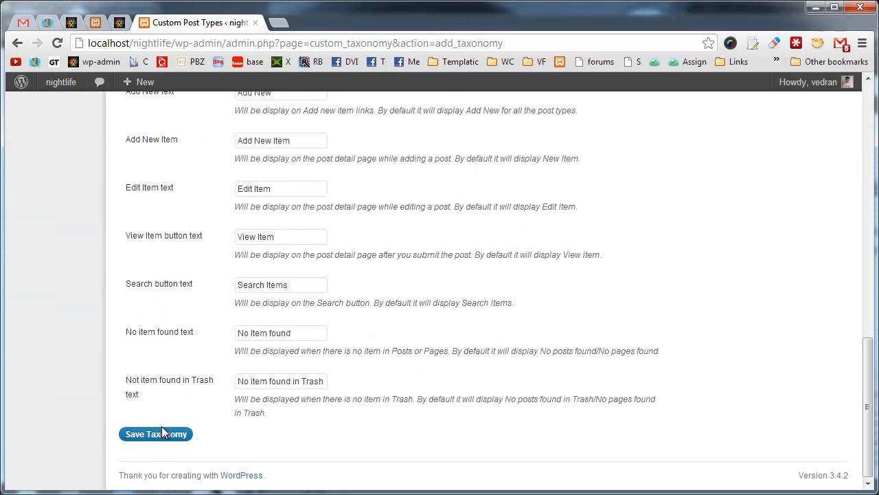
left_click(155, 434)
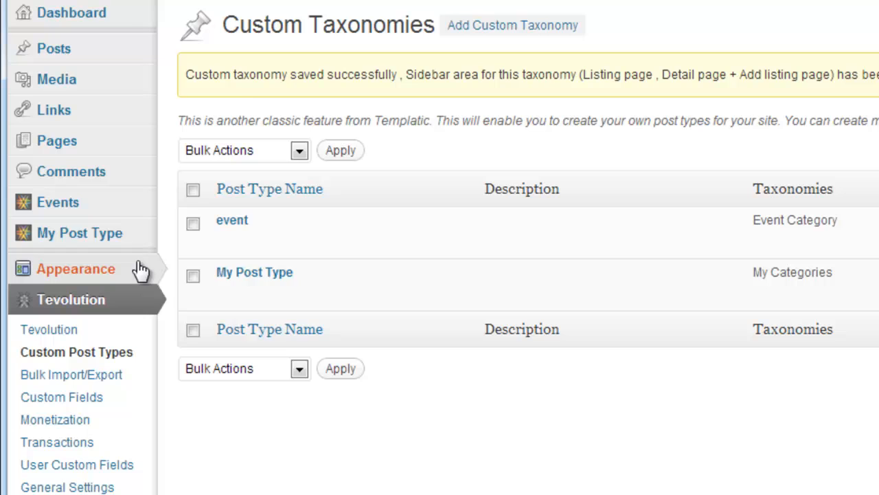
mouse_move(80, 232)
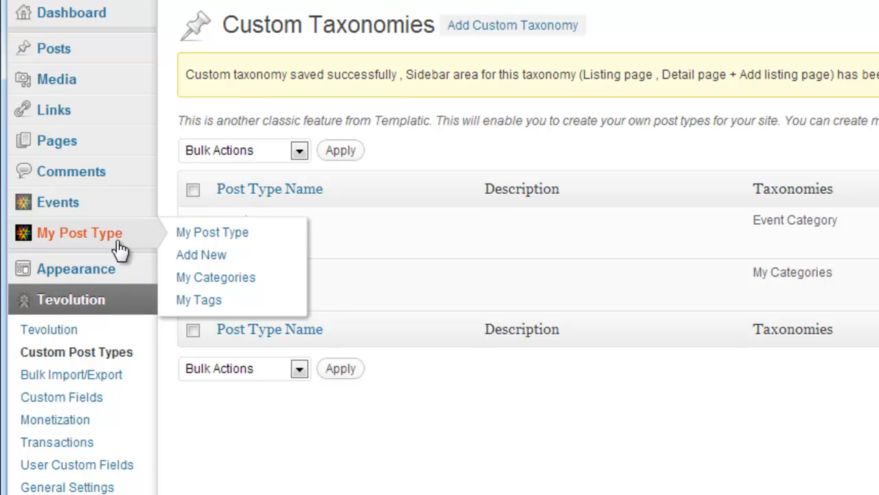
mouse_move(75, 269)
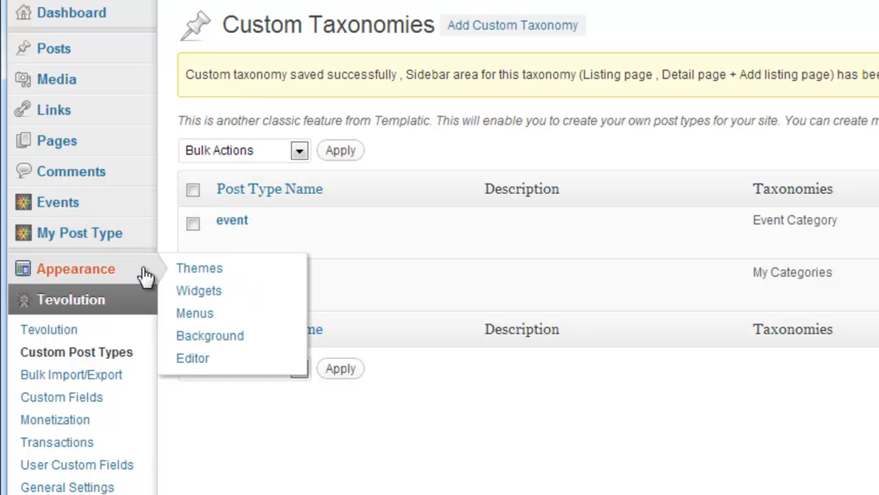
- View the new Myposttype Listing and Detail widget areas, then open Bulk Upload
left_click(199, 289)
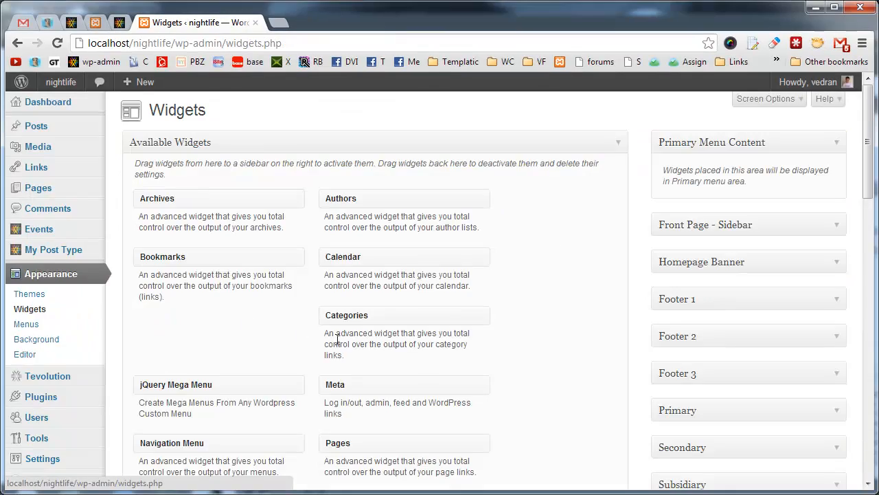
scroll("down", 3)
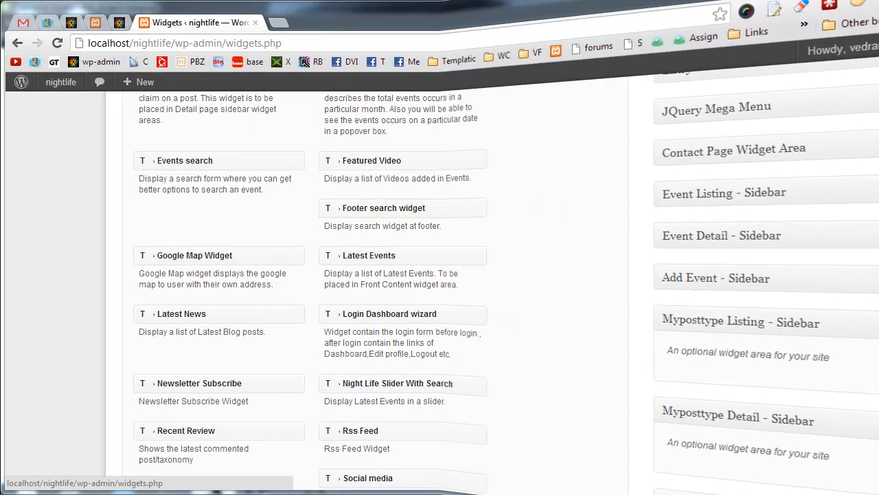
left_click(49, 328)
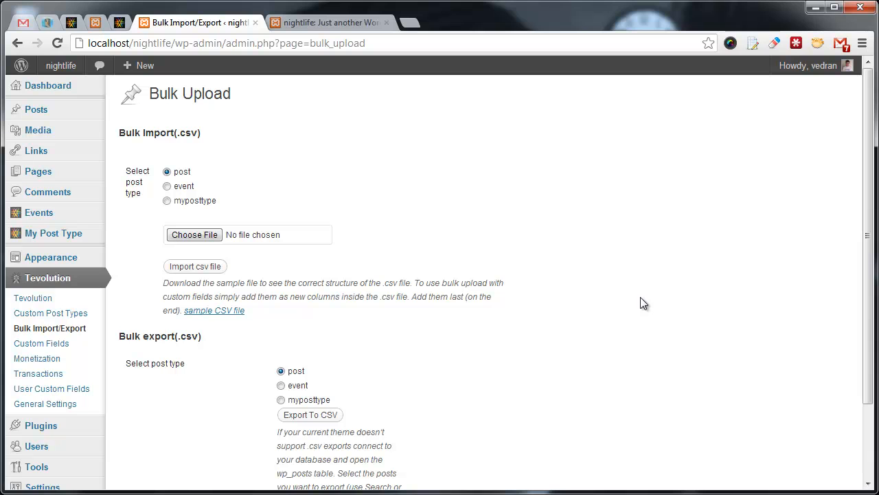
mouse_move(545, 292)
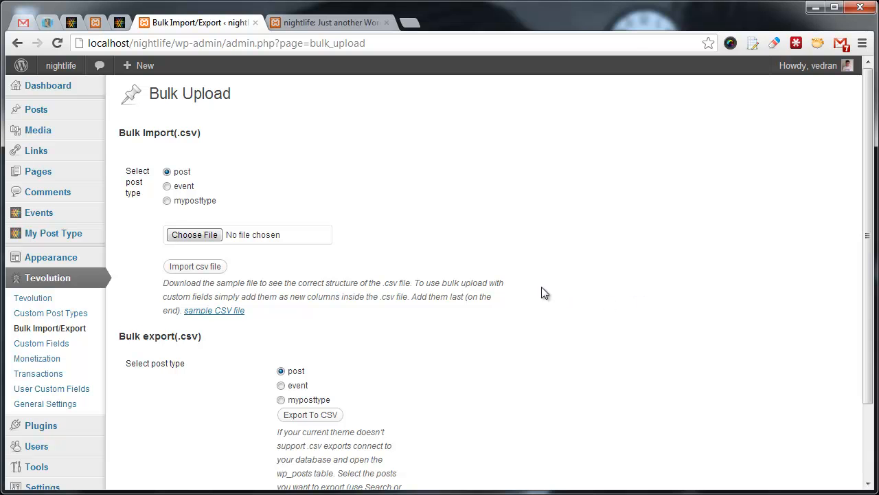
- Select event under Bulk export and export its posts to CSV
scroll("down", 3)
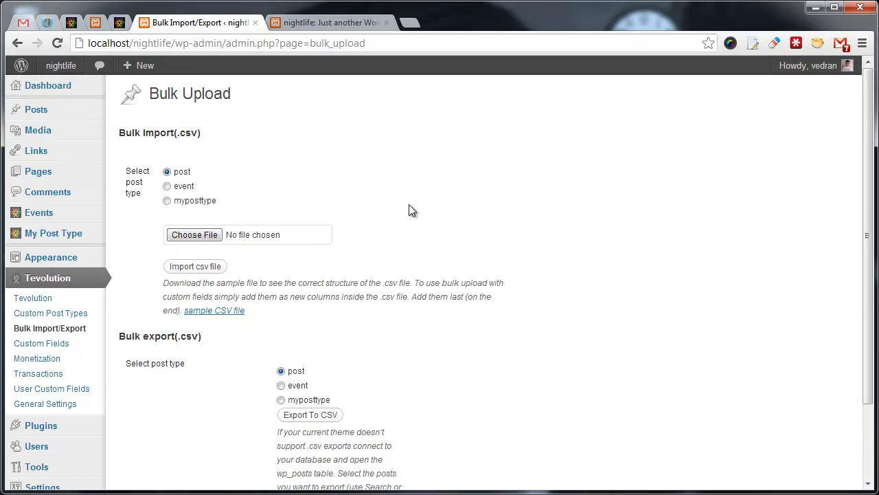
mouse_move(532, 307)
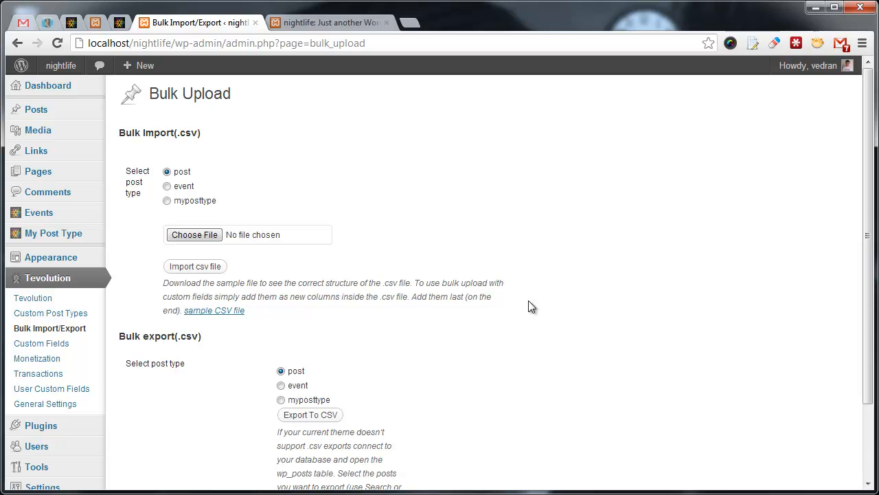
mouse_move(525, 307)
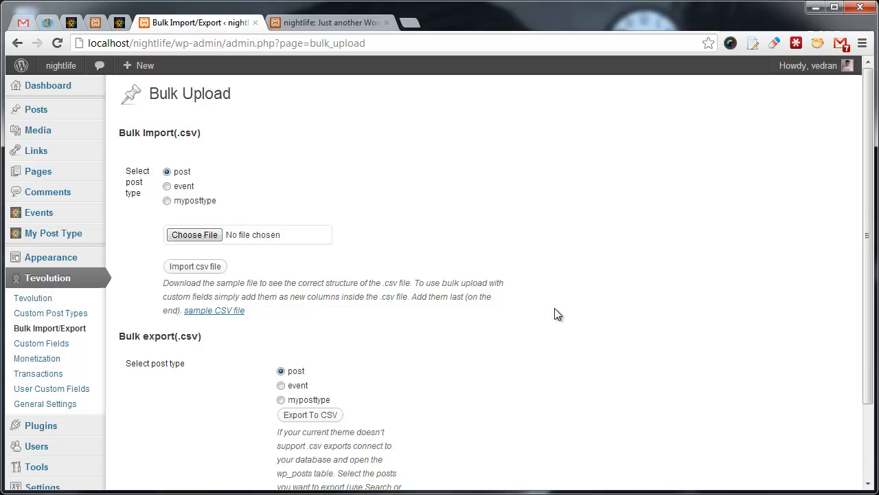
scroll("down", 3)
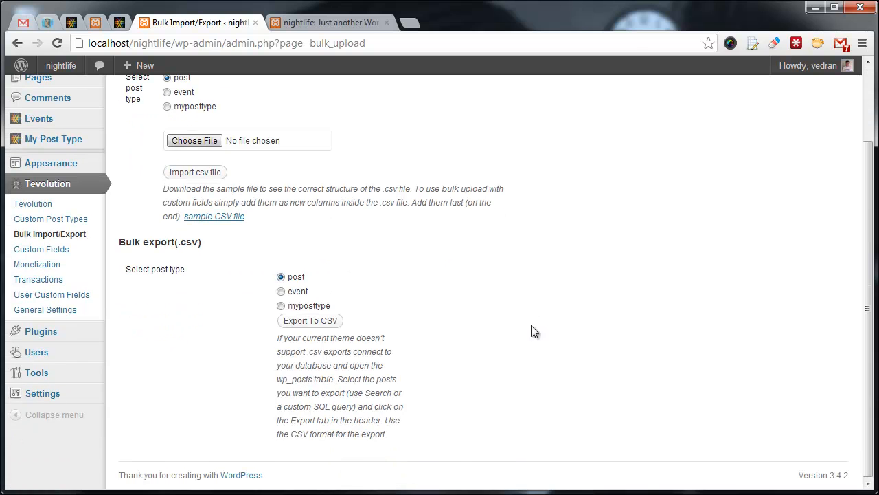
mouse_move(315, 295)
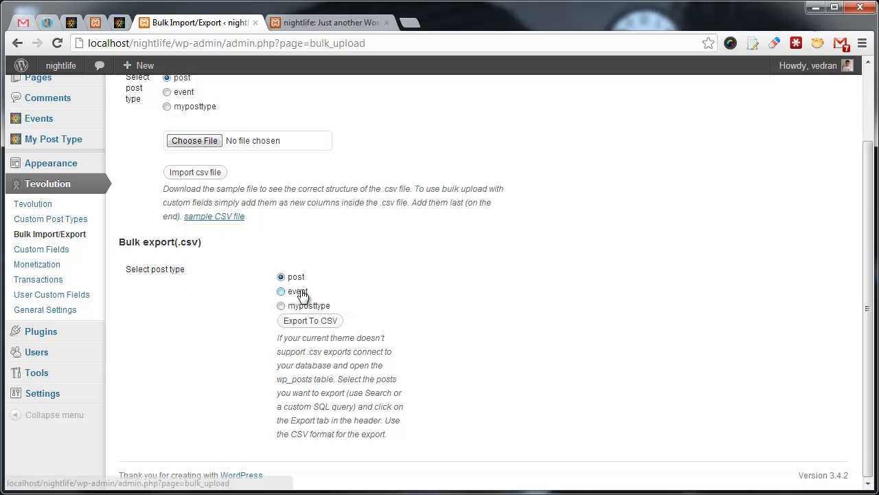
left_click(280, 291)
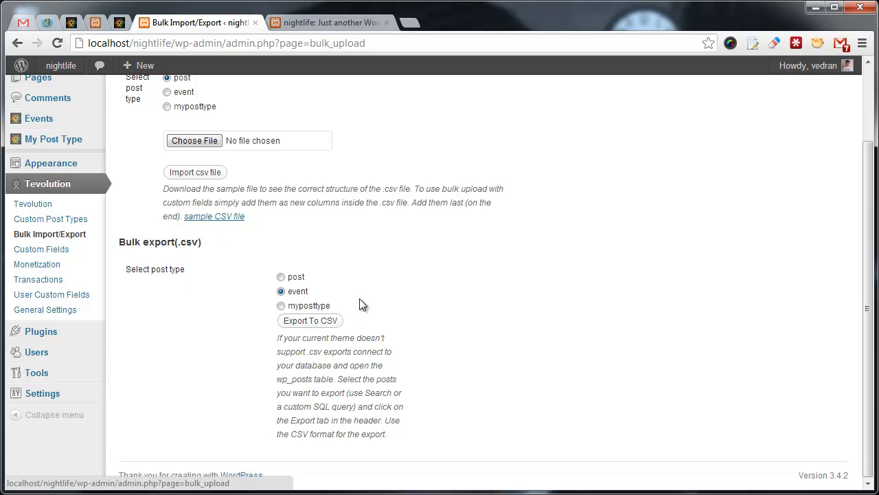
left_click(310, 320)
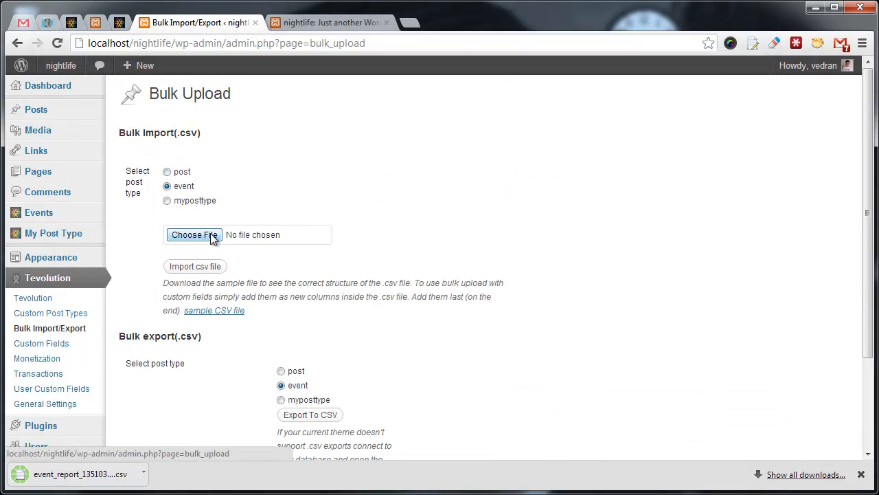
- Re-import the event_report CSV into the event post type, updating all 18 posts
left_click(194, 234)
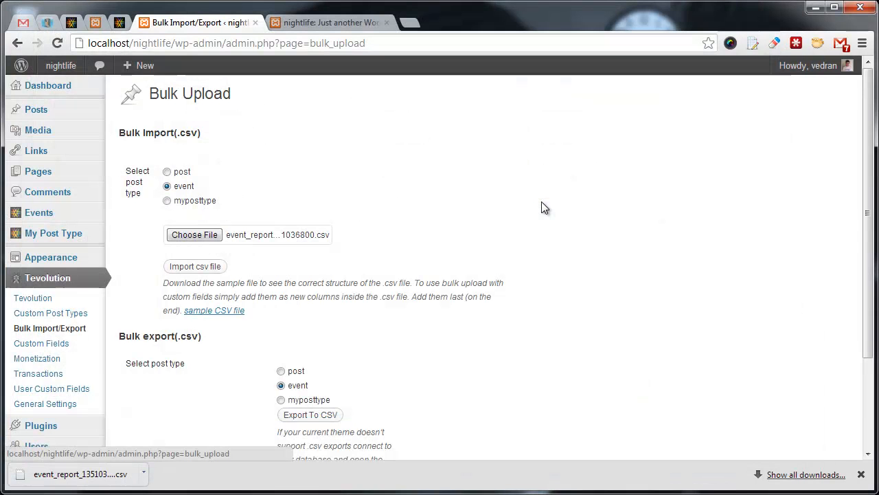
left_click(194, 267)
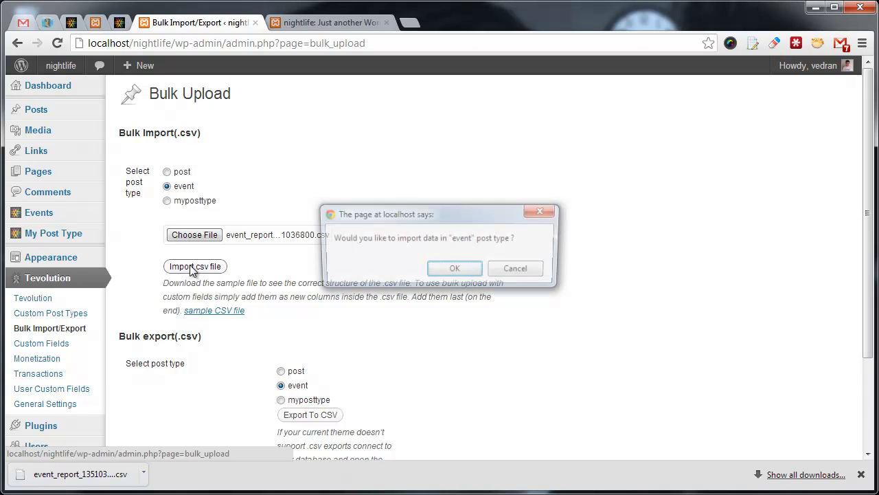
left_click(454, 268)
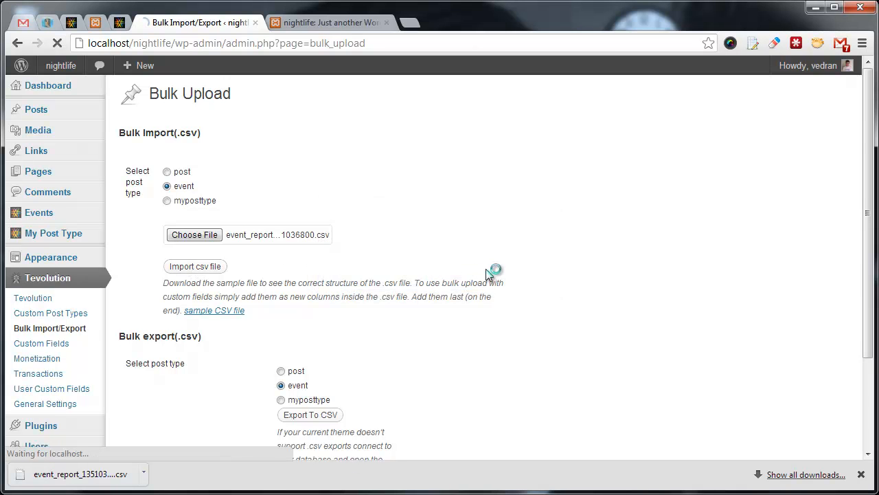
left_click(194, 265)
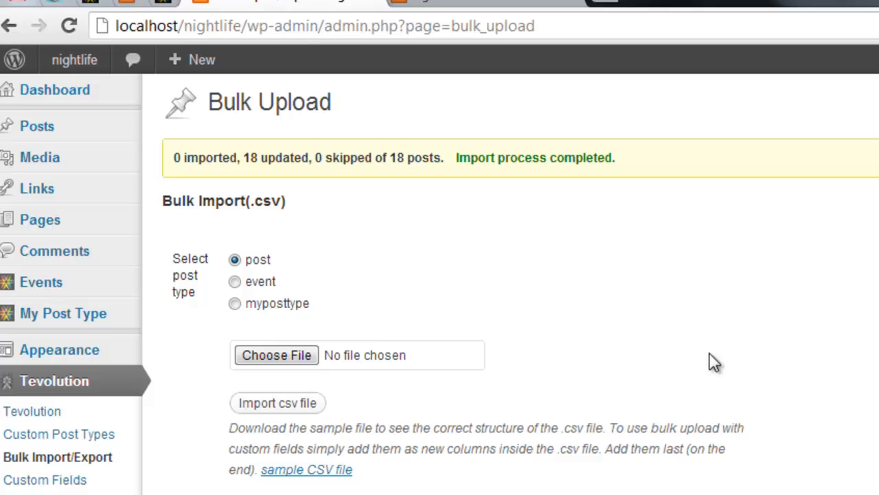
mouse_move(400, 220)
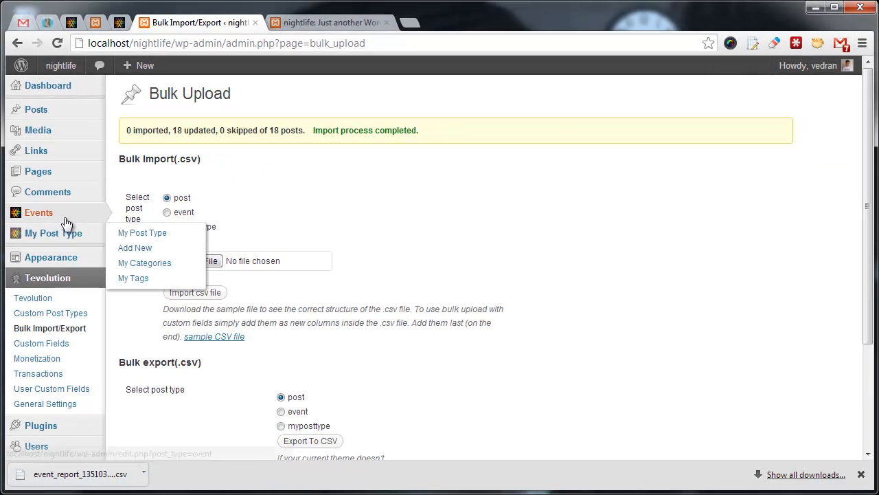
- Open the Events list from the Events admin submenu
left_click(39, 212)
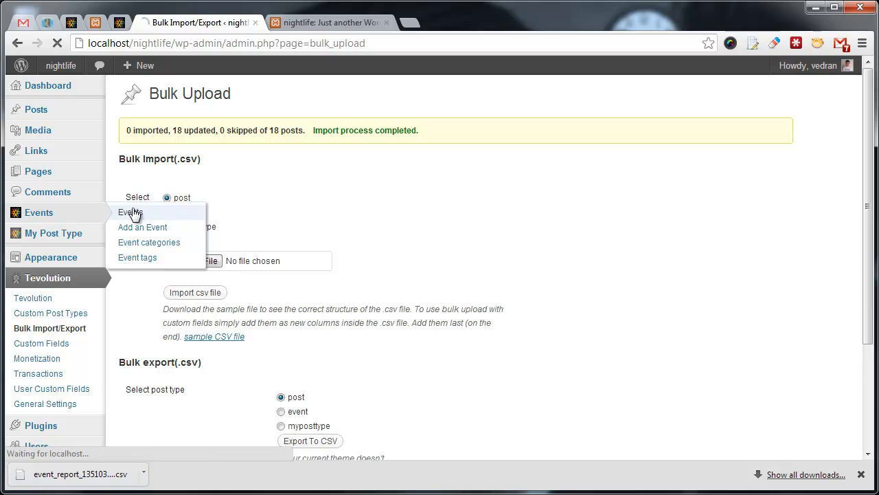
left_click(131, 212)
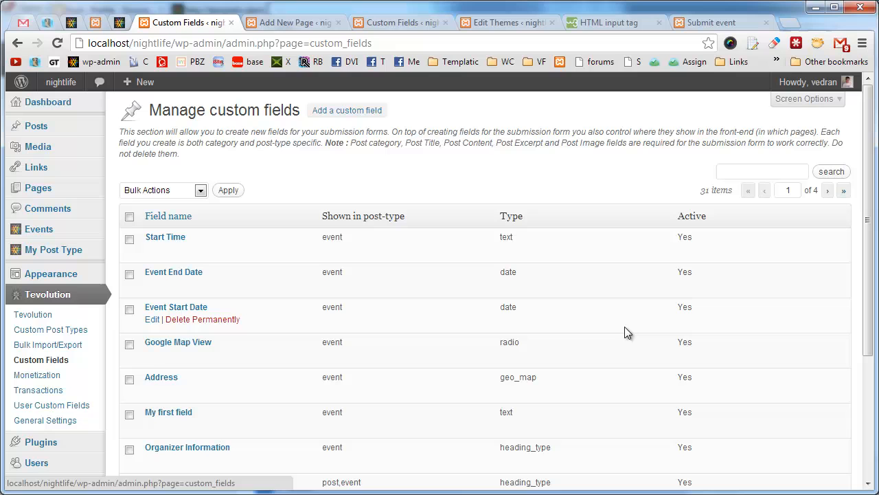
mouse_move(536, 307)
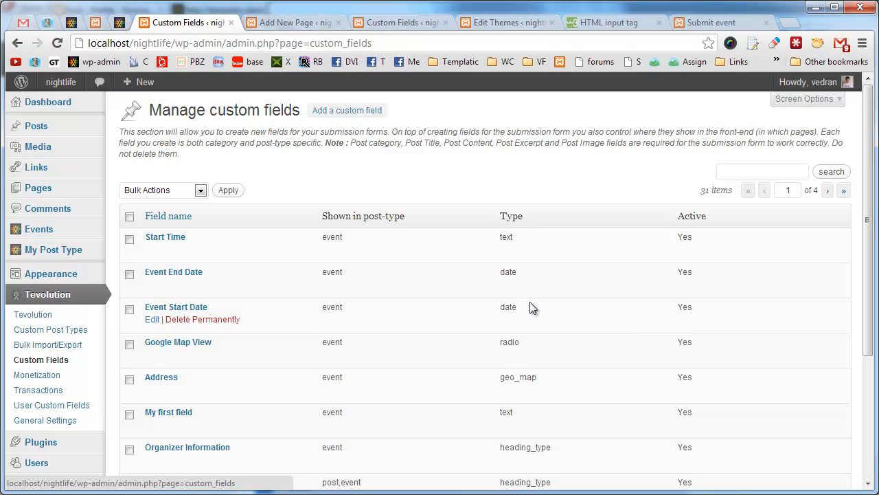
- Scroll the Manage custom fields list and choose 'Add a custom field'
scroll("down", 3)
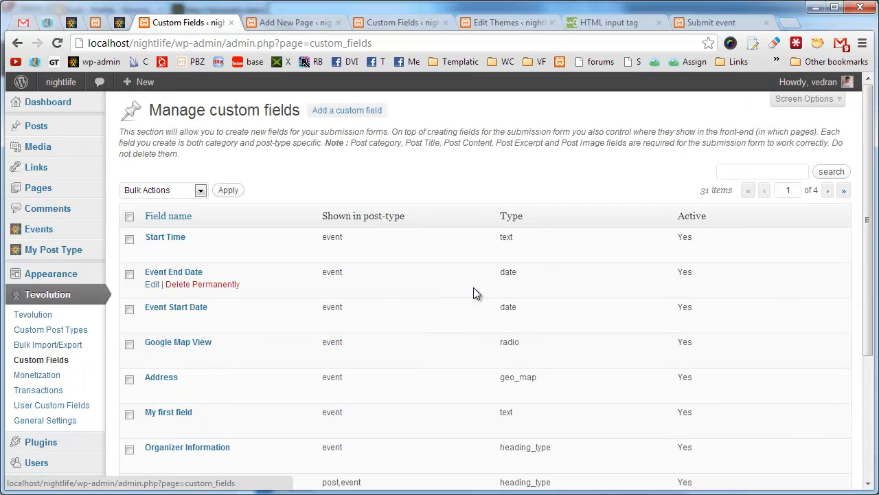
mouse_move(484, 307)
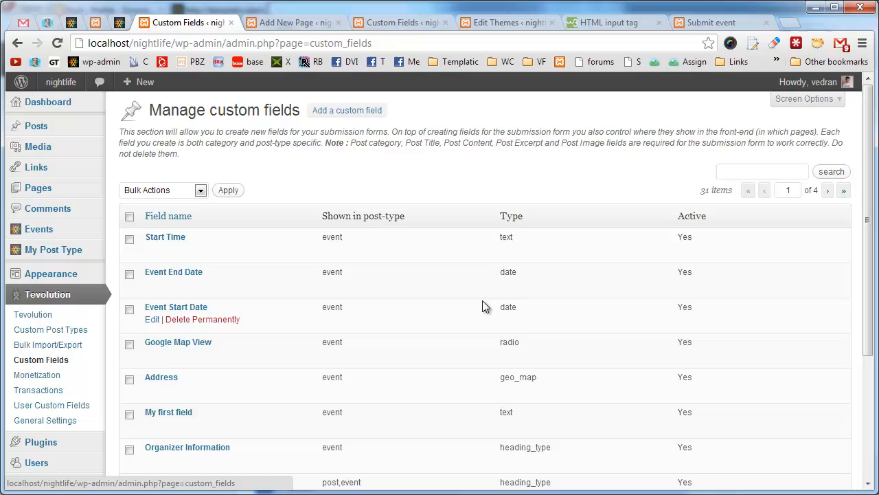
mouse_move(366, 133)
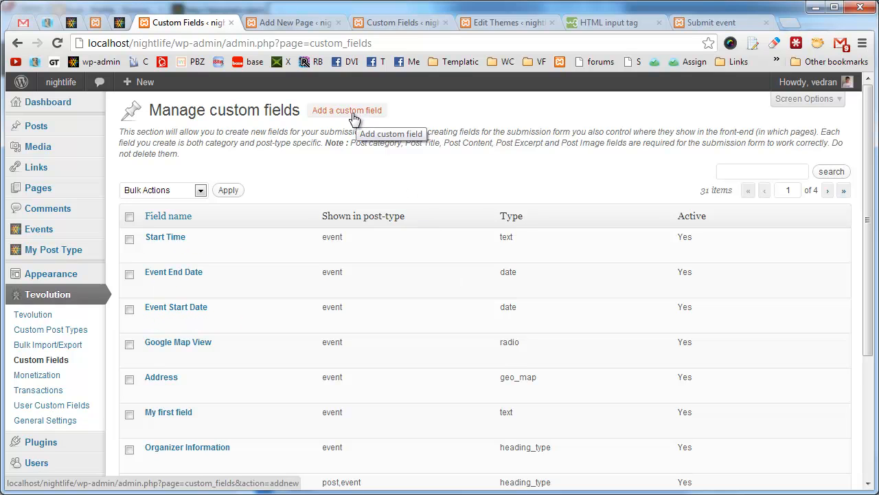
left_click(347, 109)
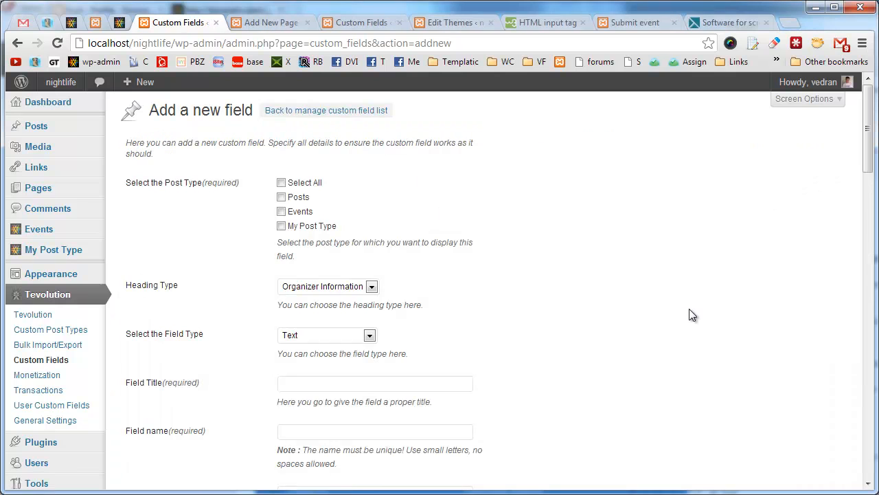
- Scroll through the empty Add a new field form, then open Monetization currency settings
scroll("down", 3)
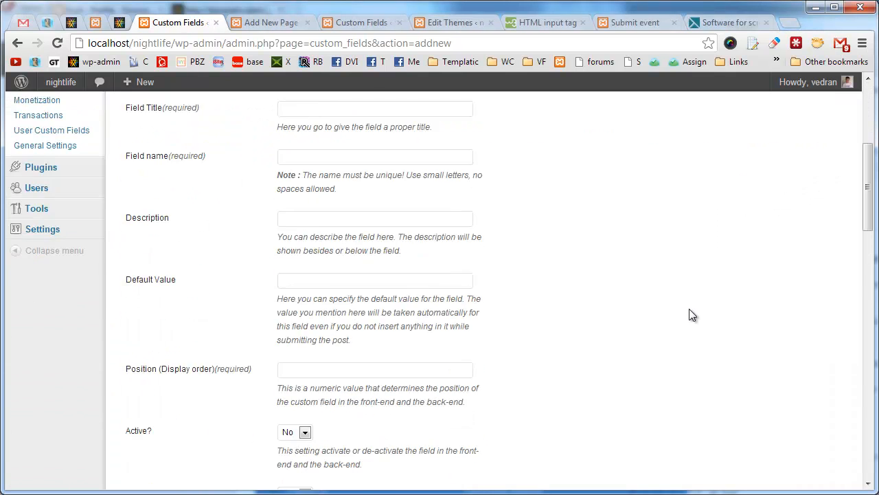
scroll("down", 3)
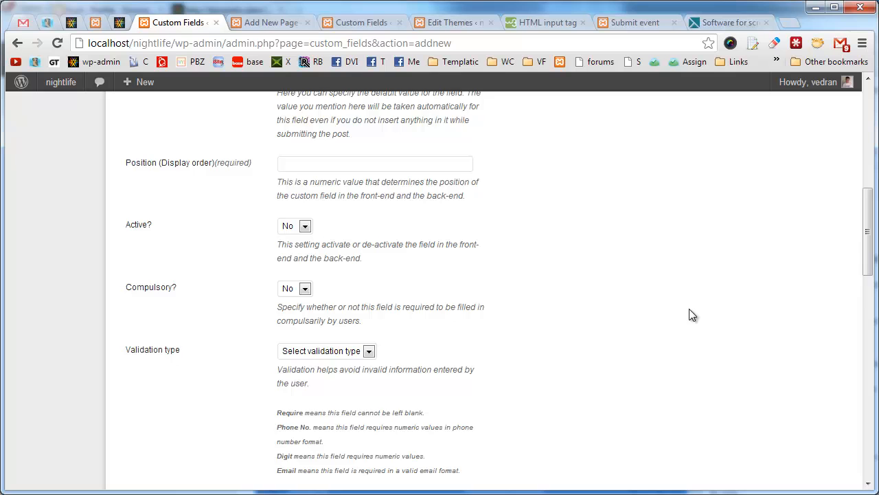
scroll("down", 3)
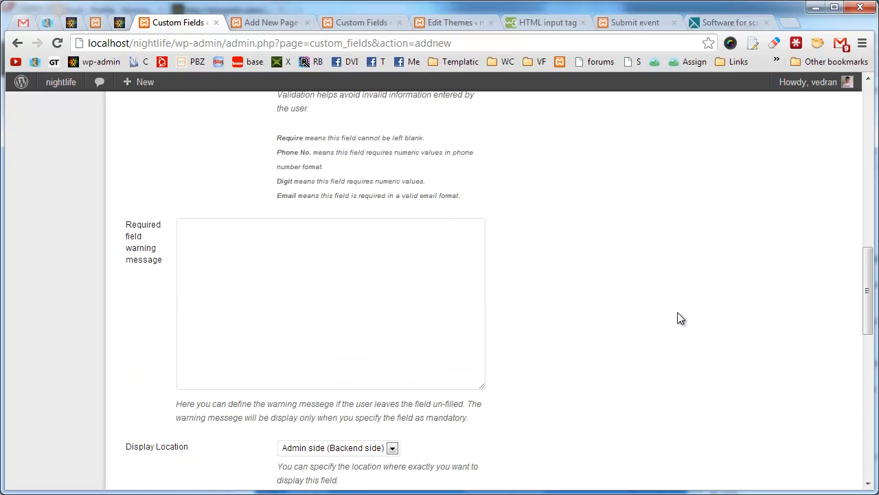
scroll("up", 3)
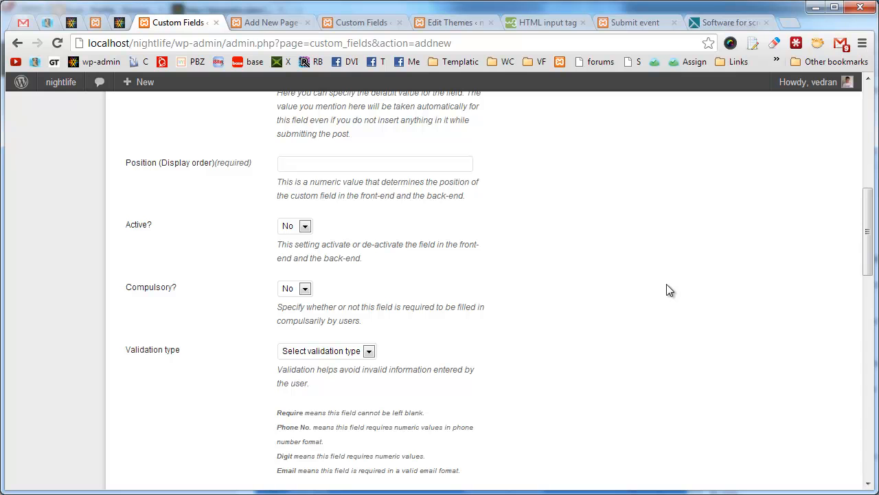
scroll("up", 3)
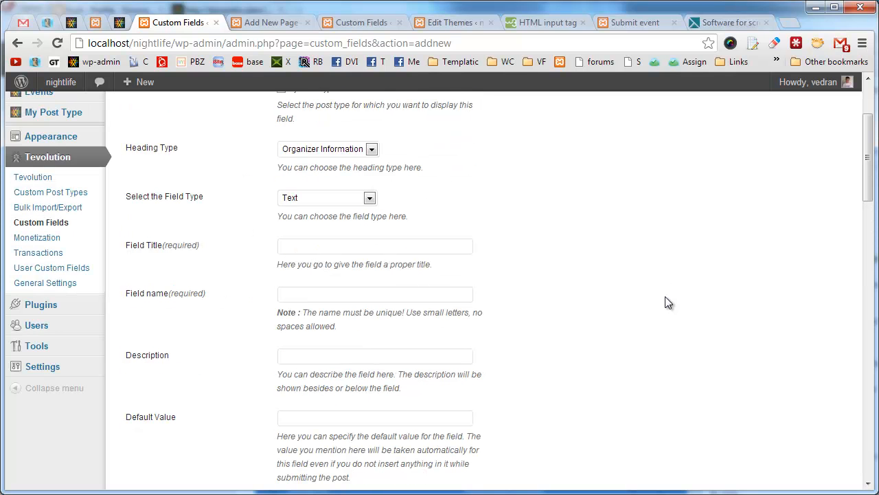
left_click(37, 237)
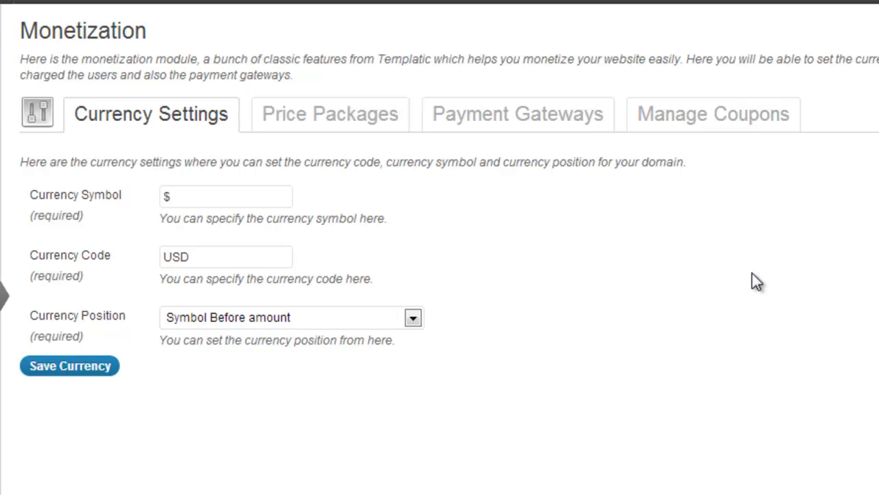
mouse_move(345, 334)
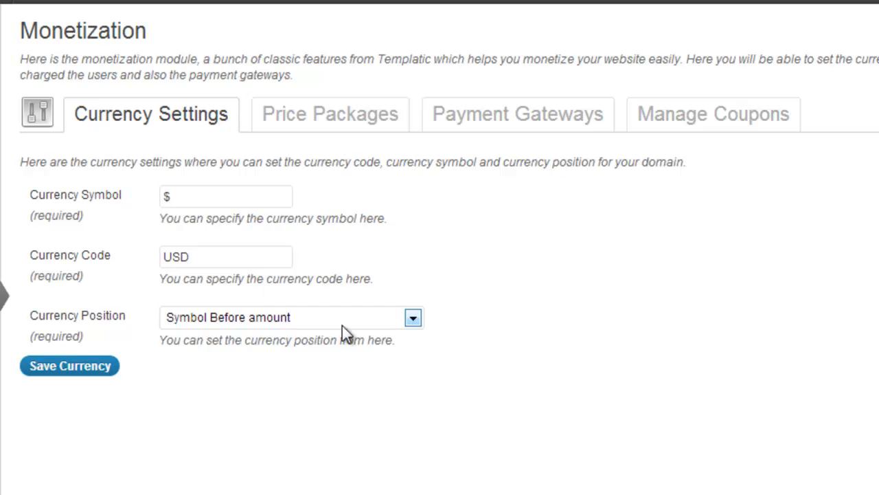
mouse_move(422, 369)
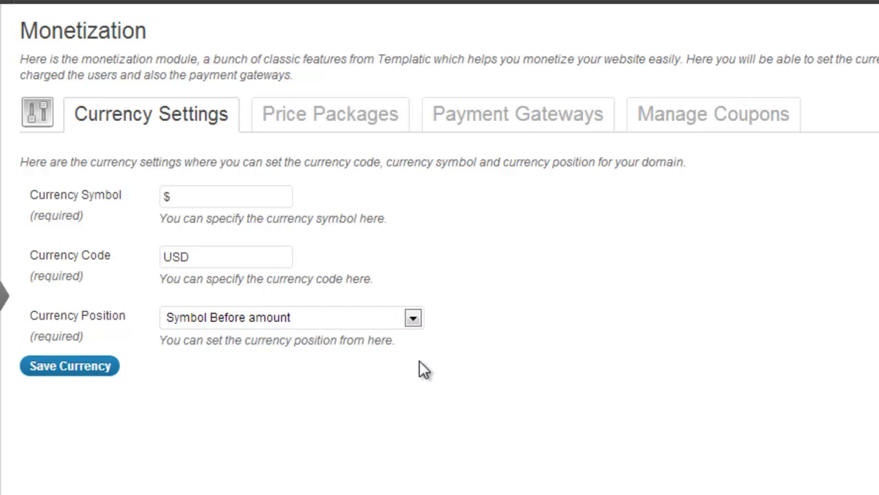
mouse_move(311, 175)
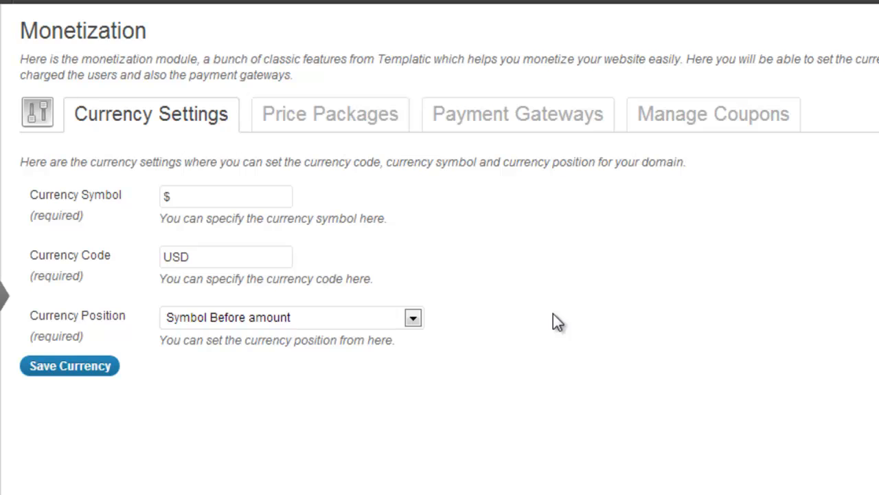
mouse_move(303, 233)
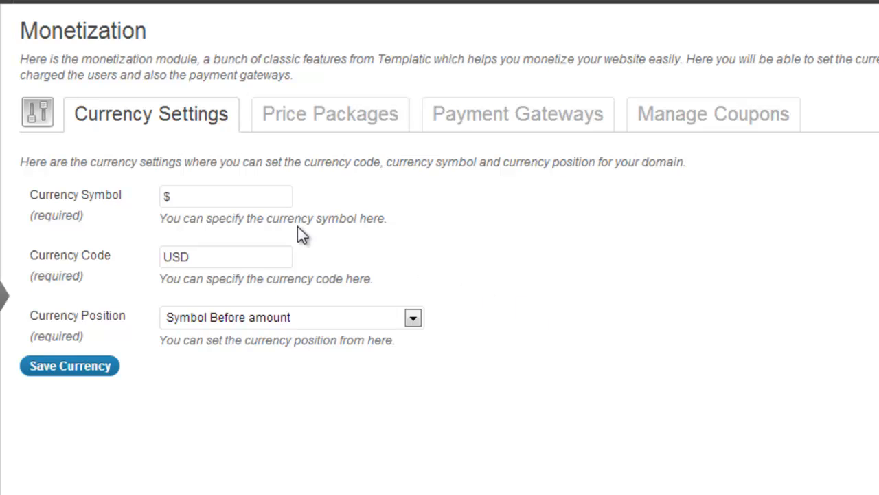
mouse_move(539, 292)
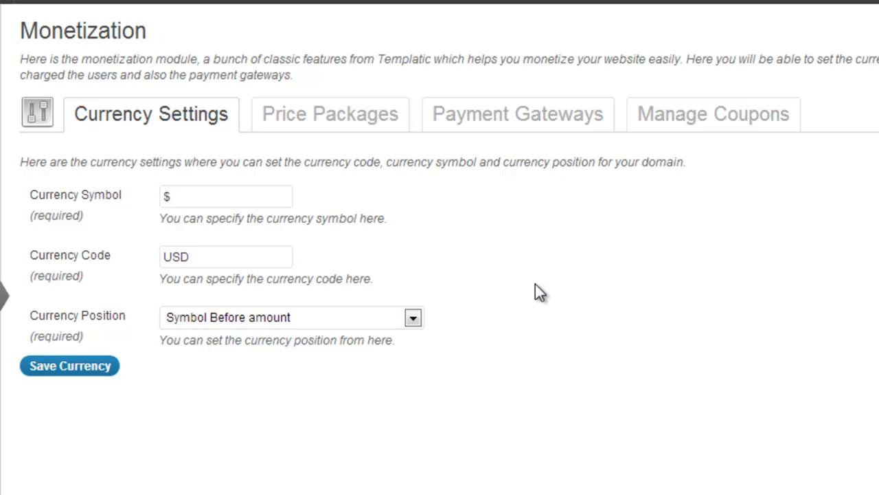
mouse_move(535, 323)
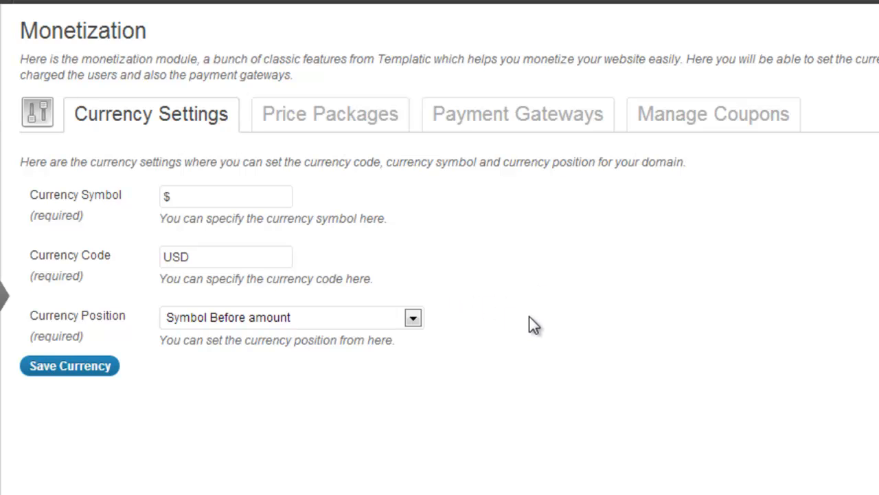
mouse_move(458, 321)
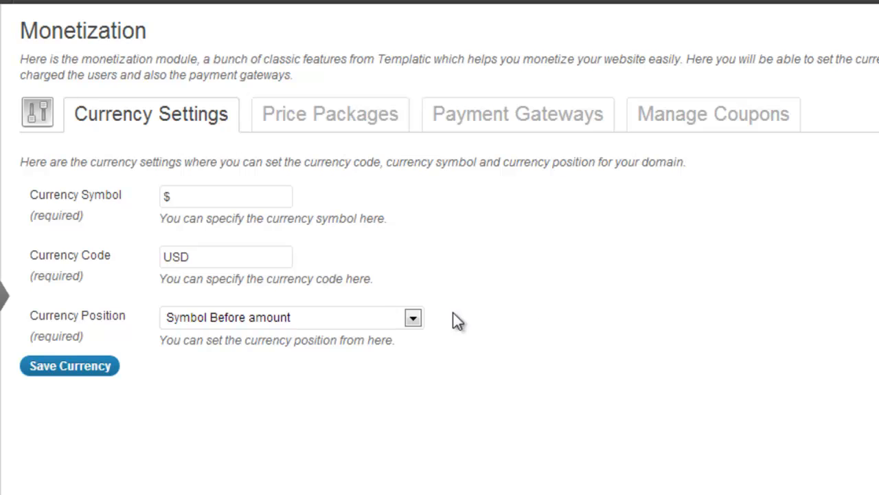
left_click(413, 316)
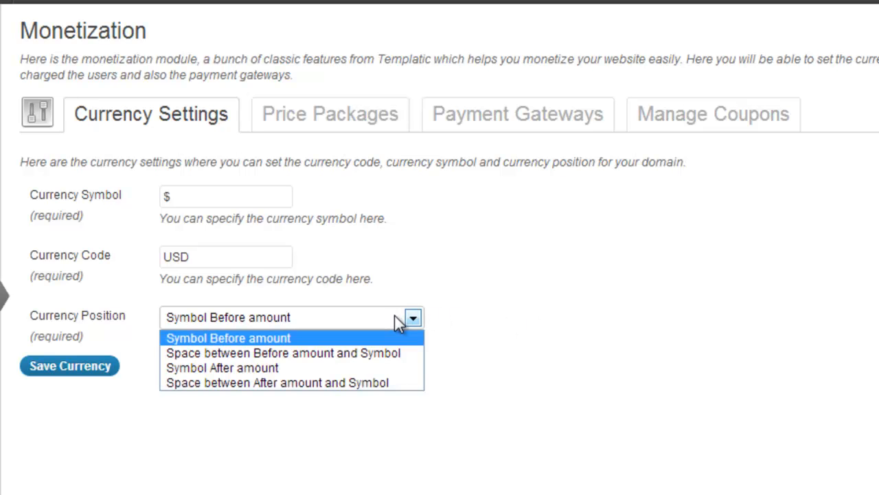
mouse_move(311, 342)
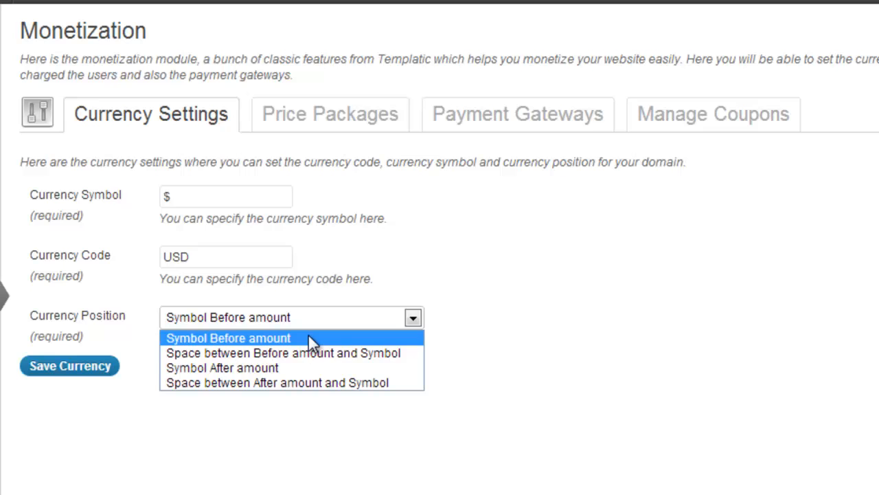
mouse_move(316, 368)
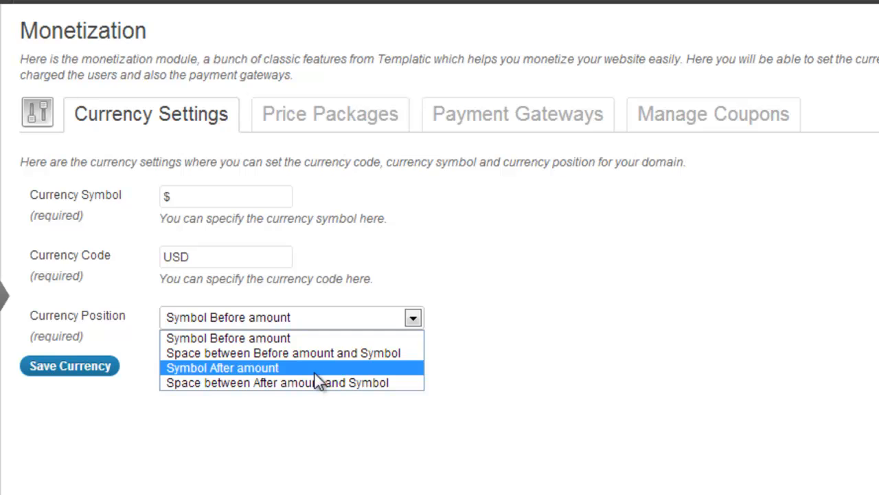
mouse_move(317, 317)
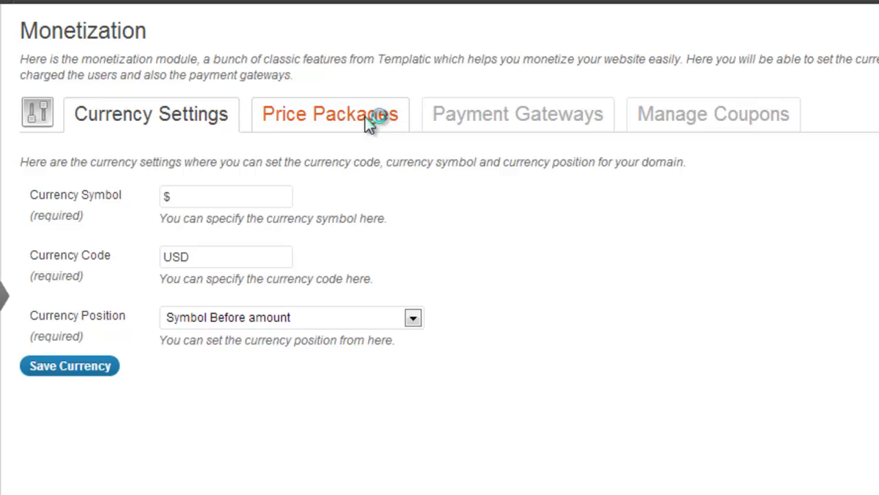
- Open Price Packages, start a new package, and scroll through its form
left_click(329, 114)
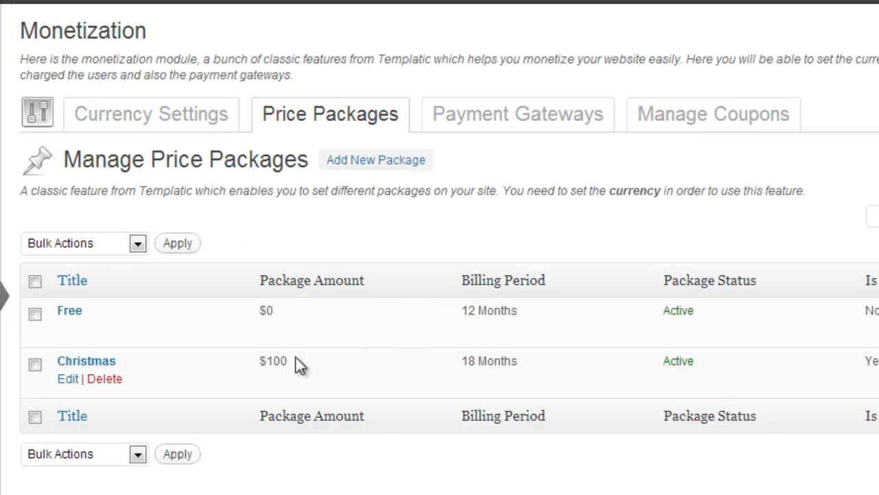
mouse_move(138, 388)
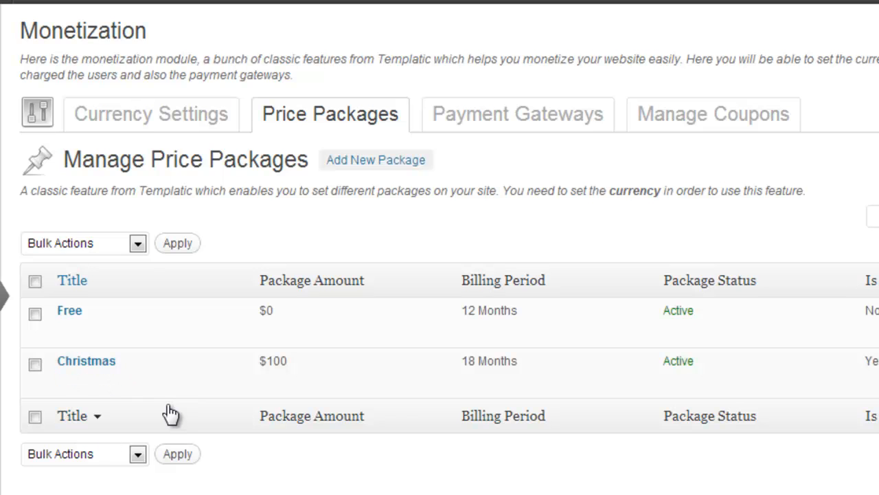
mouse_move(168, 412)
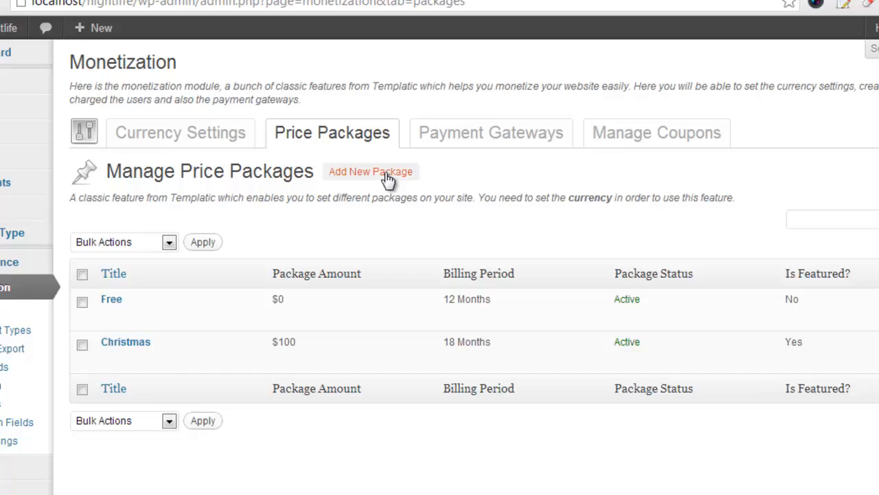
left_click(370, 171)
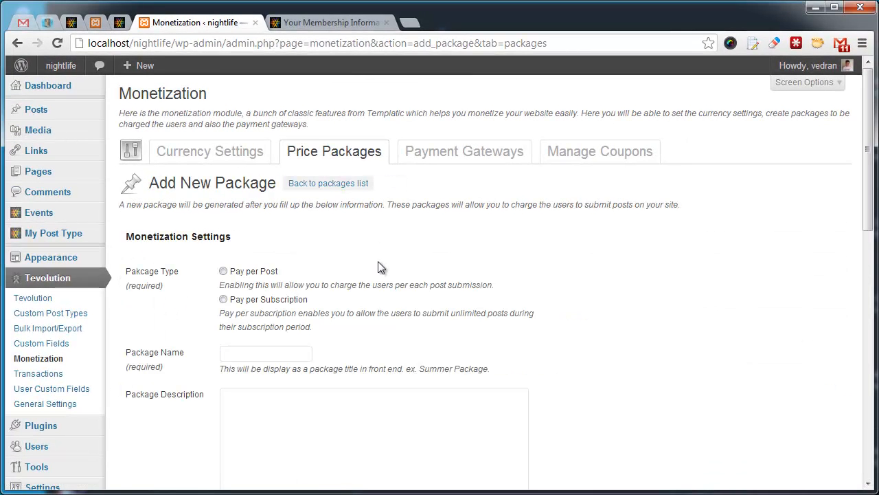
mouse_move(468, 314)
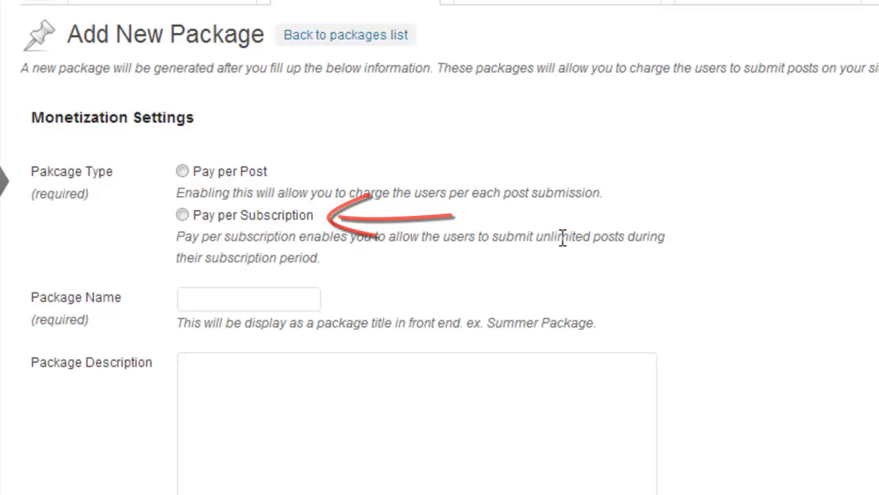
scroll("down", 3)
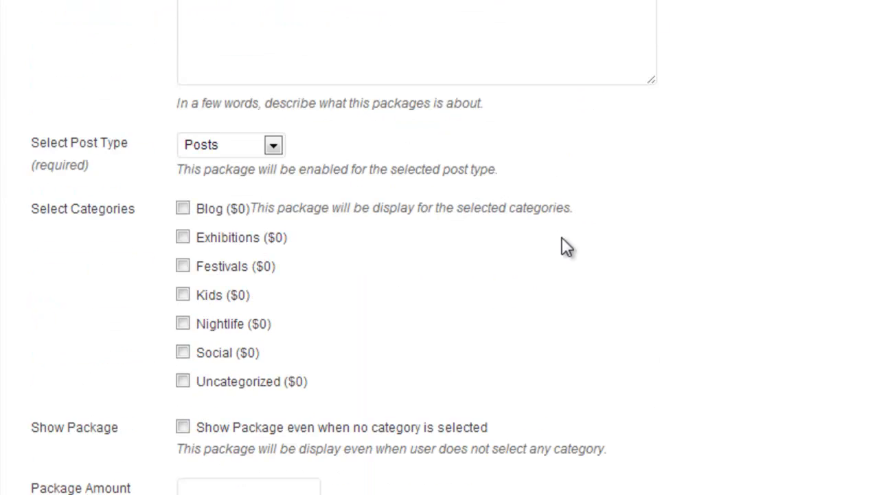
scroll("down", 3)
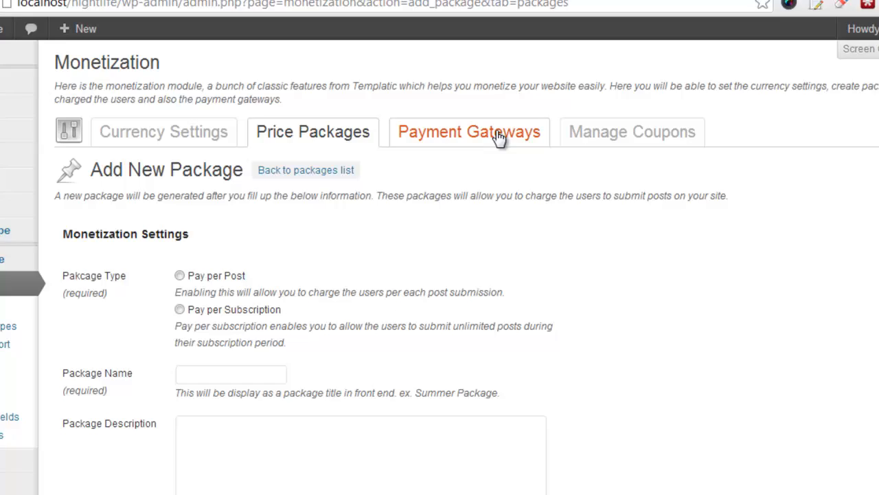
left_click(469, 131)
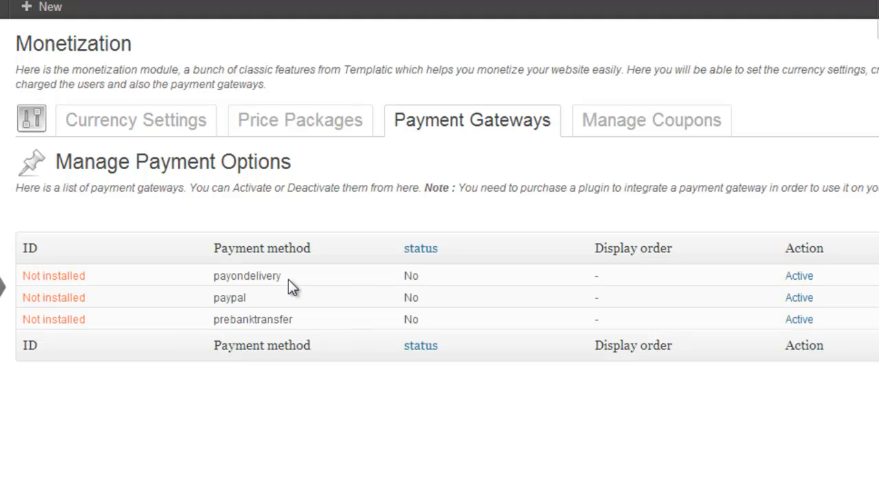
mouse_move(353, 309)
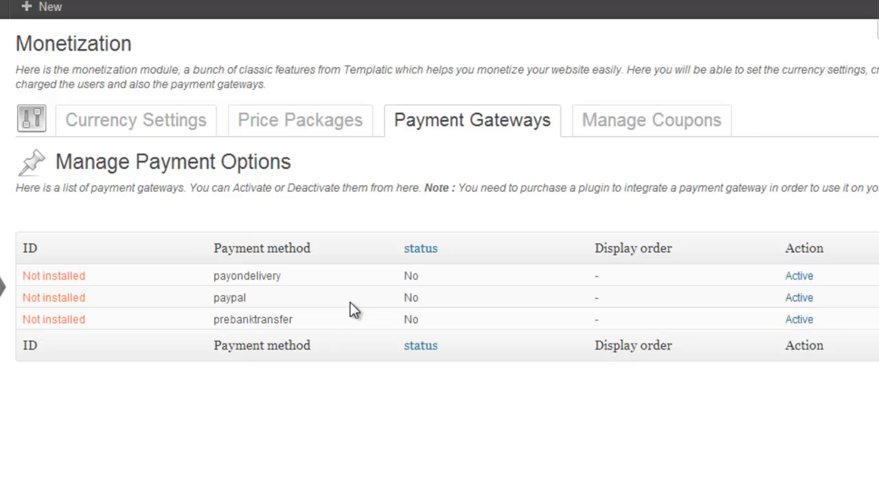
left_click(329, 22)
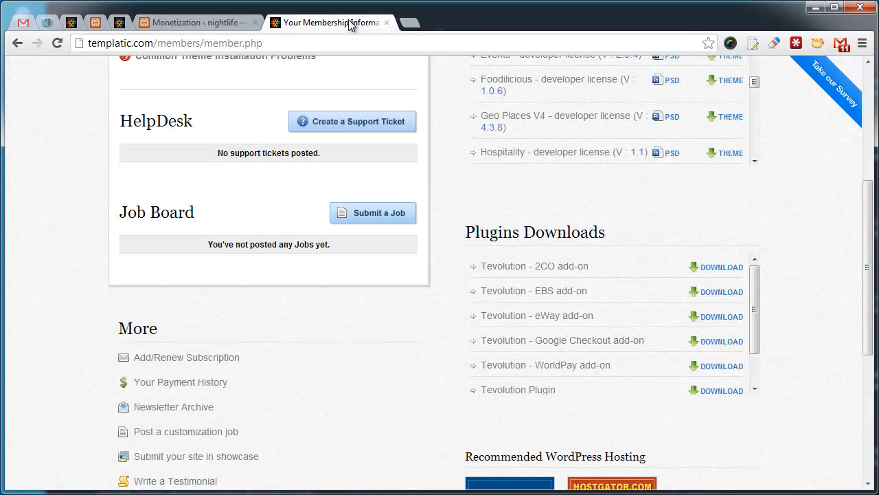
mouse_move(476, 254)
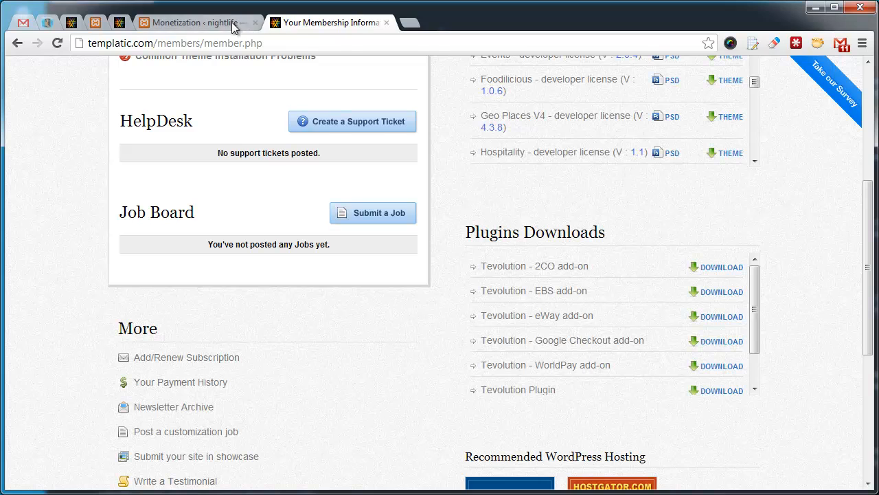
left_click(196, 22)
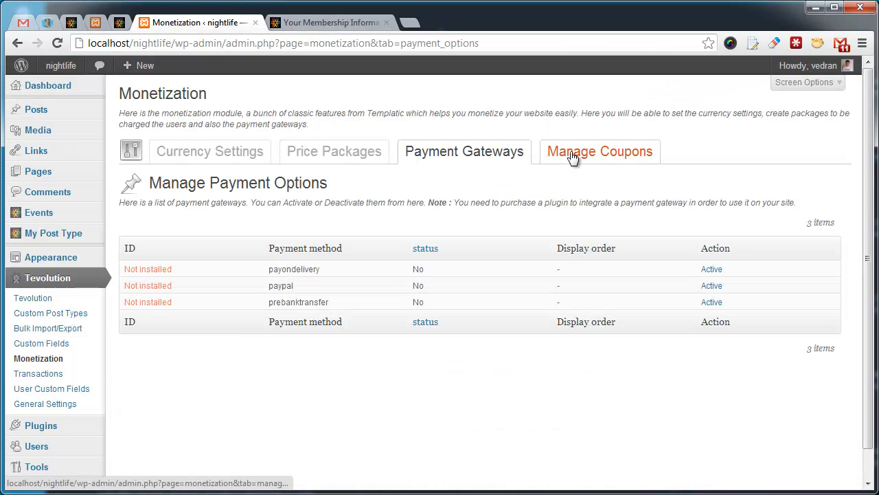
- Open Manage Coupons and choose 'Add a new coupon', then scroll down
left_click(599, 151)
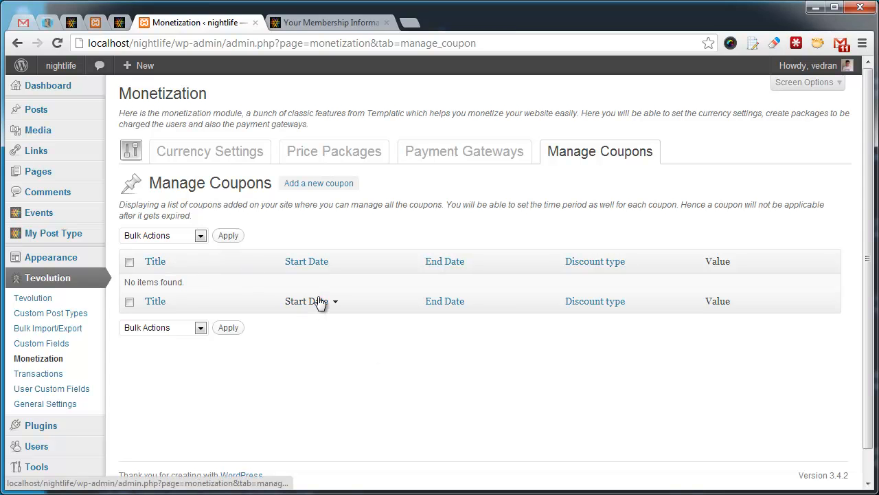
left_click(318, 182)
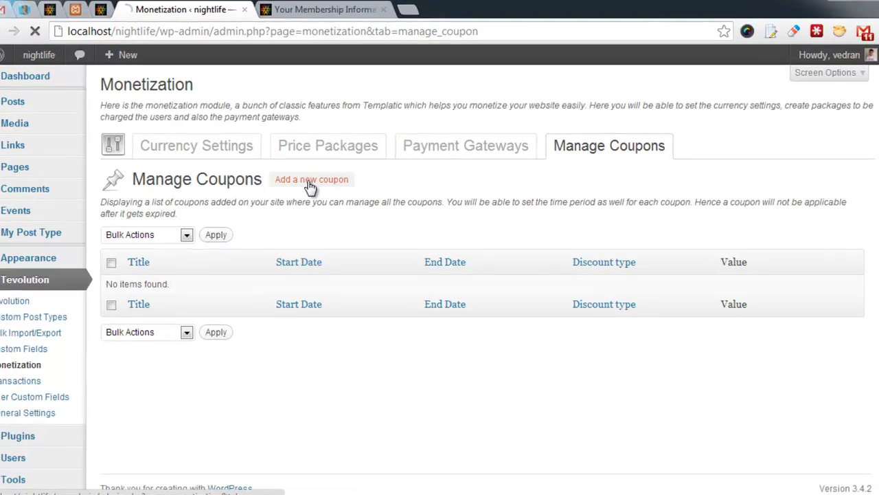
left_click(311, 179)
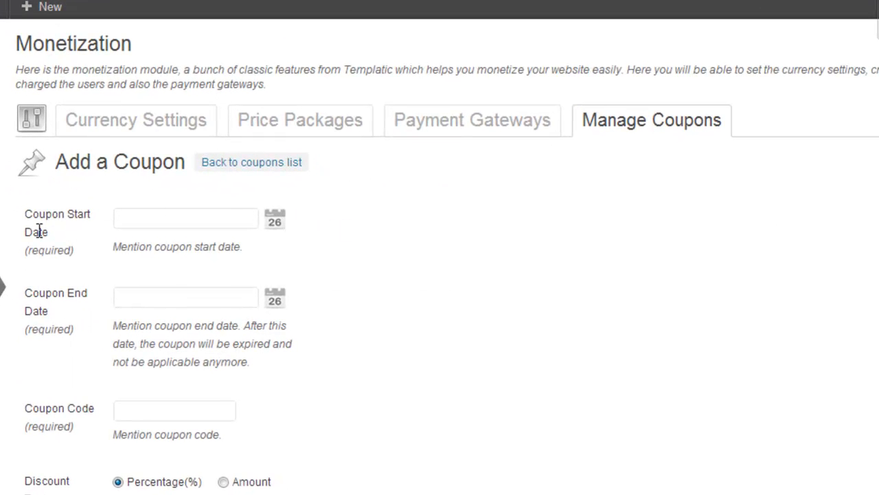
scroll("down", 3)
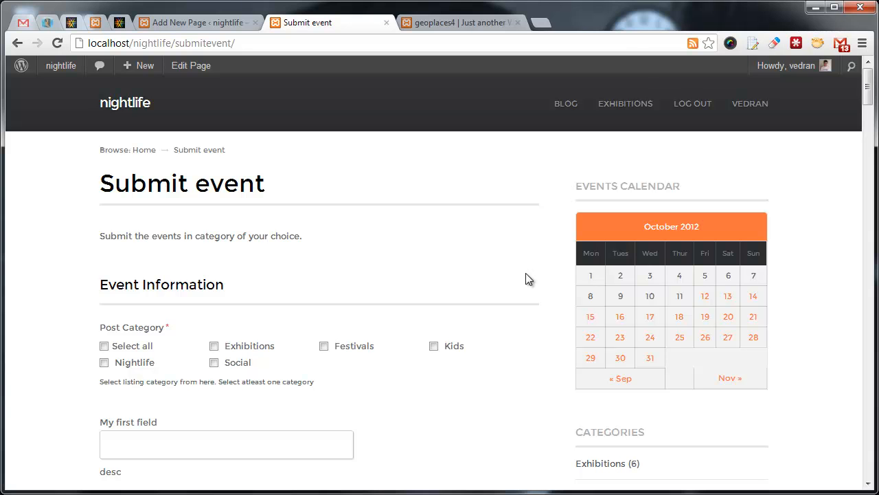
- Scroll the Submit event form to packages and coupons, check Add place, return to the draft
scroll("down", 3)
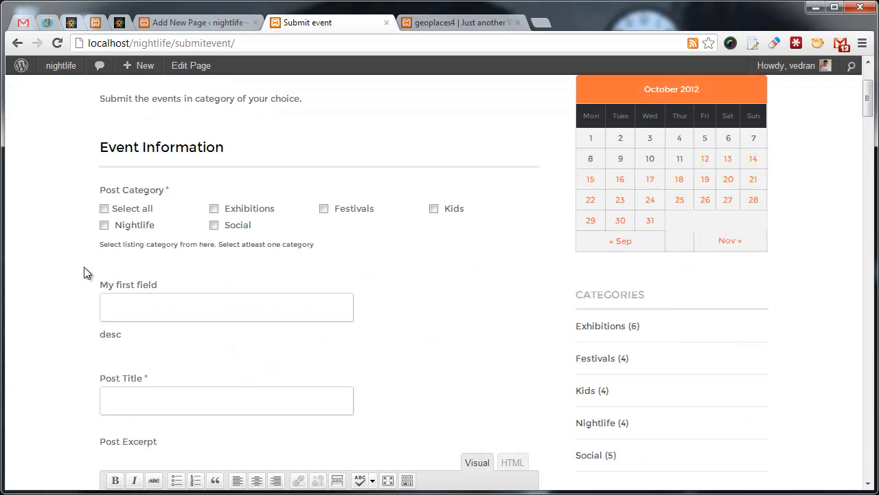
scroll("down", 3)
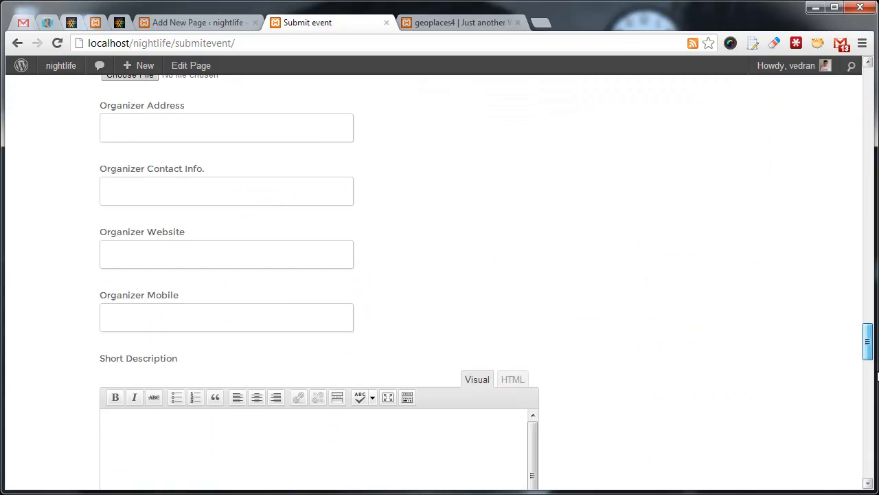
scroll("down", 3)
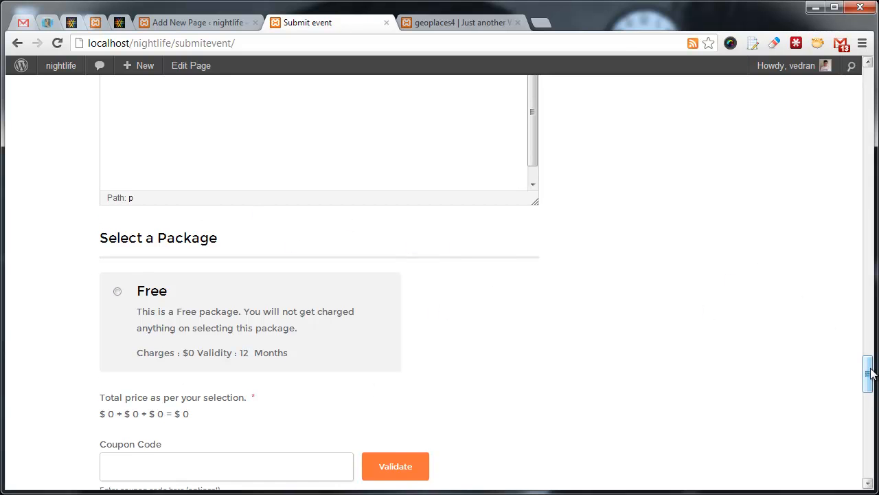
scroll("up", 3)
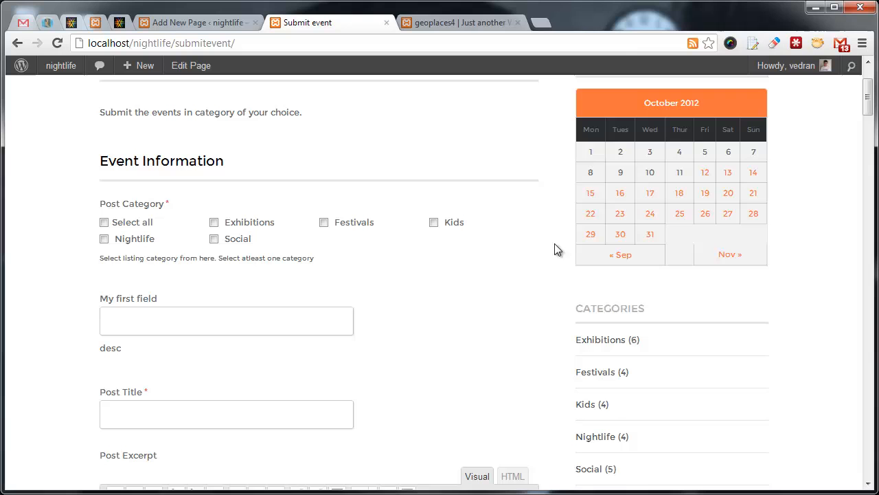
mouse_move(529, 247)
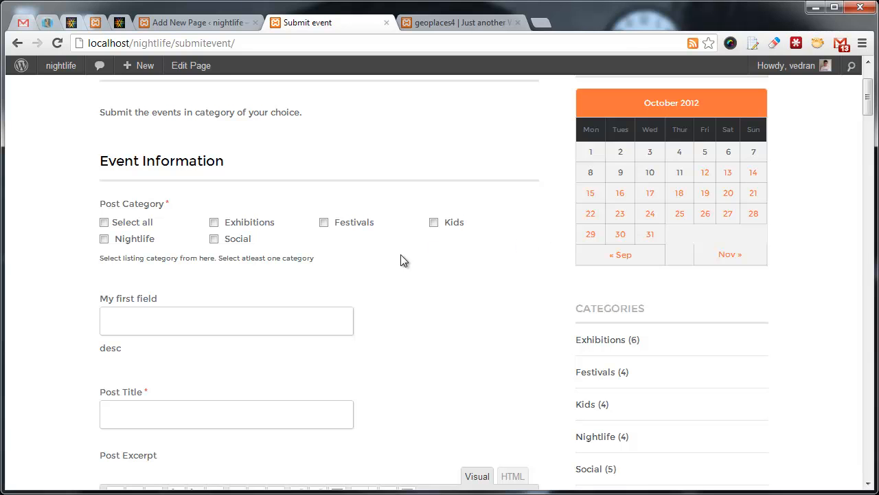
left_click(457, 22)
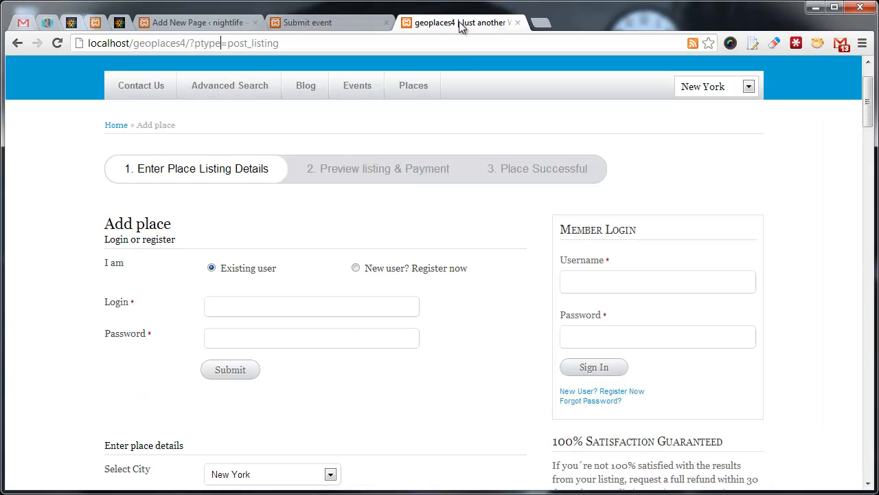
mouse_move(306, 234)
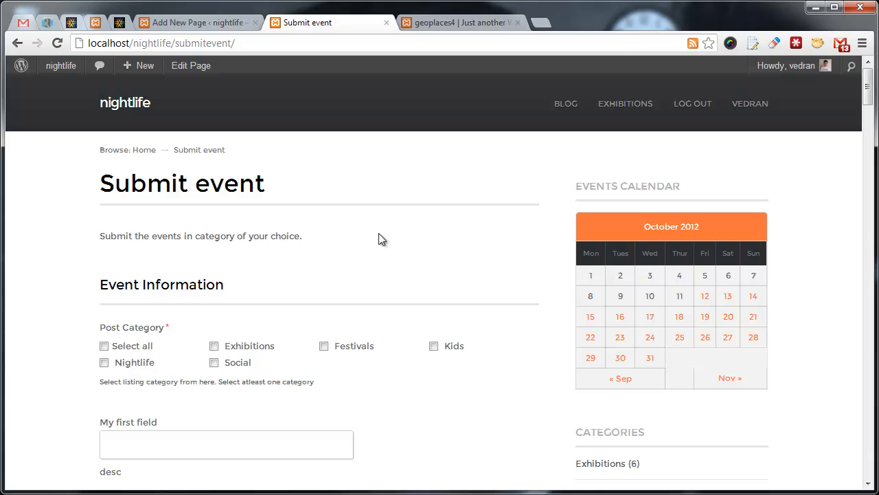
mouse_move(399, 278)
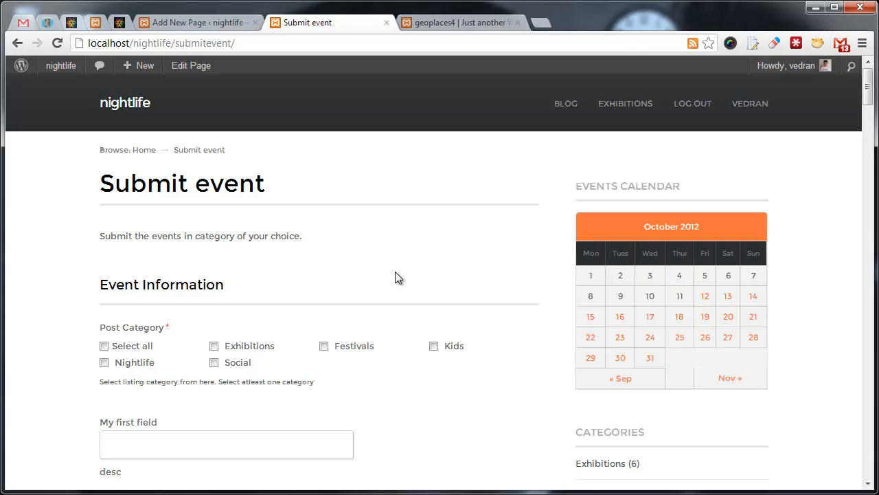
left_click(196, 22)
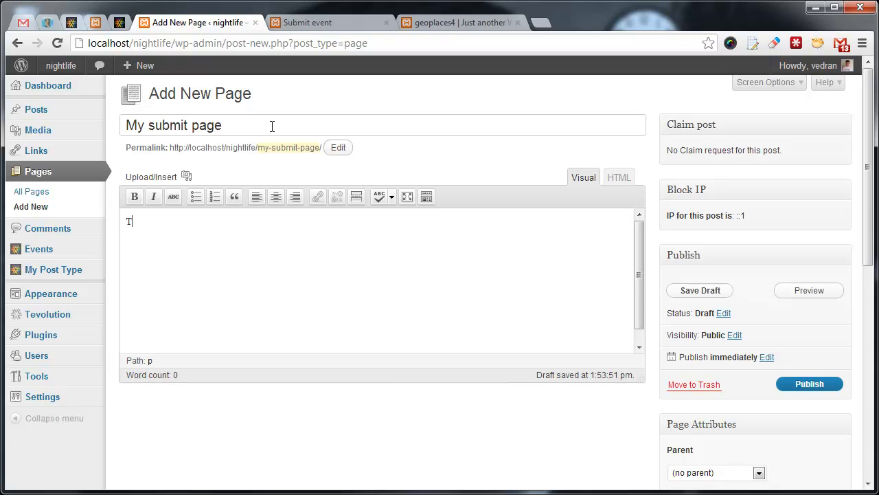
- Add body text 'his is just nonsens', apply the Page - Submit Form template, and choose Event post type
type("his is just nonsens")
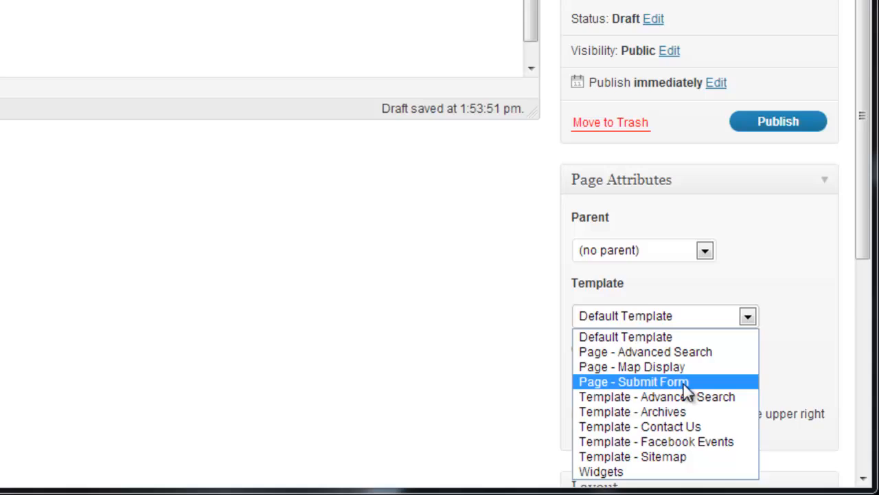
left_click(634, 381)
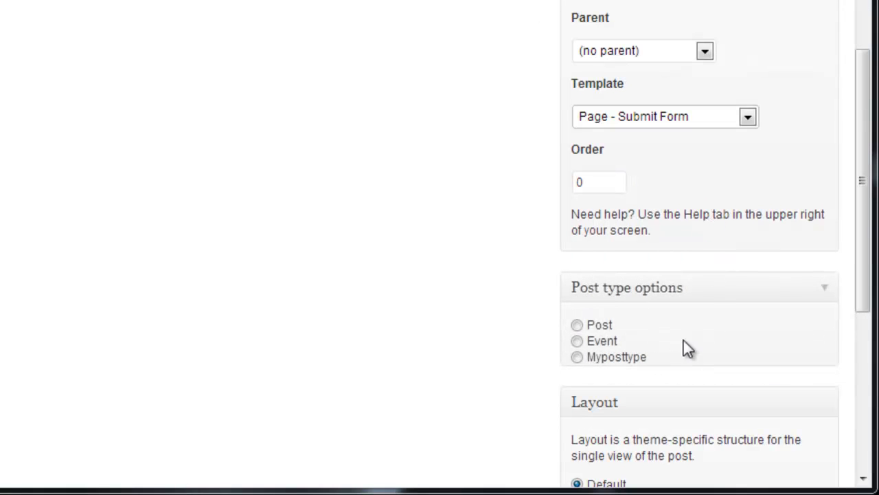
mouse_move(607, 334)
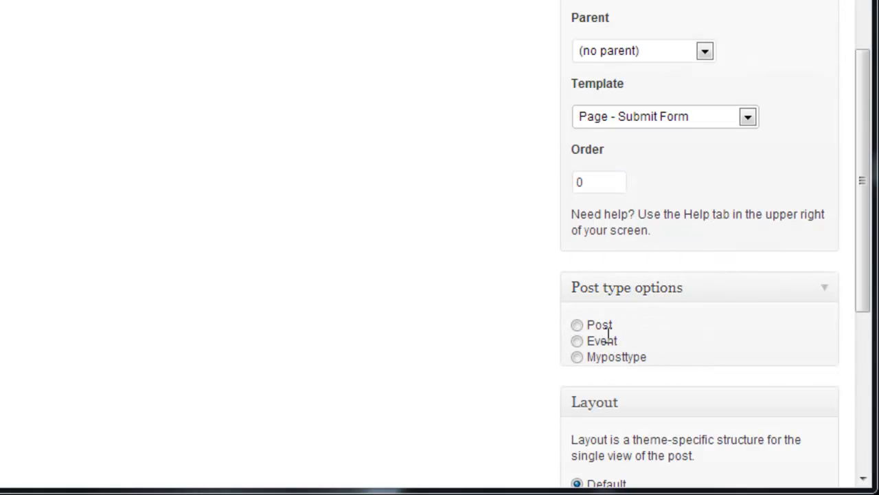
left_click(577, 341)
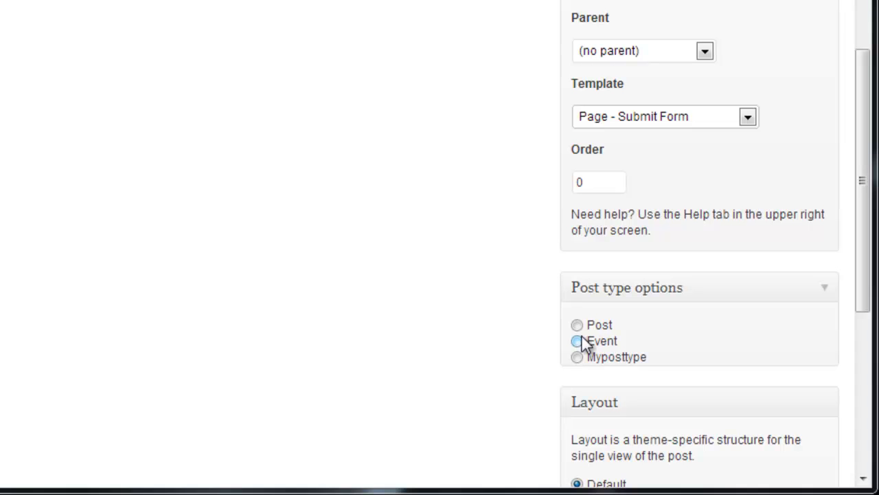
left_click(577, 340)
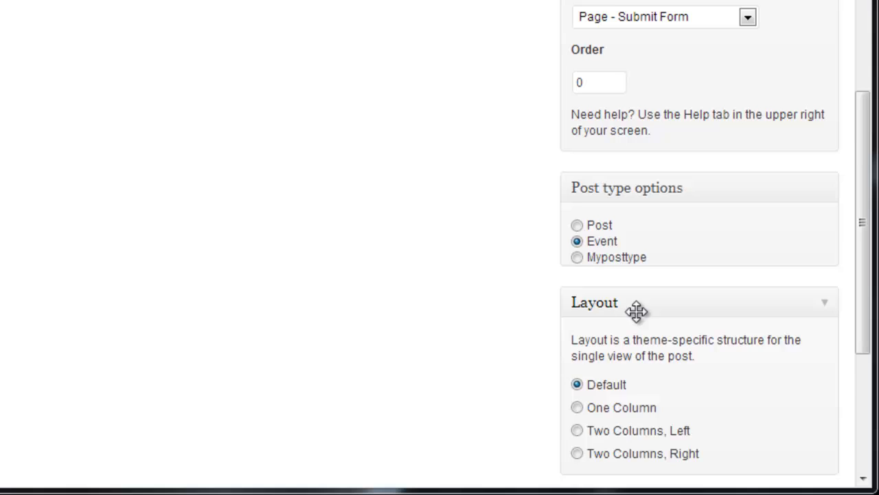
scroll("down", 3)
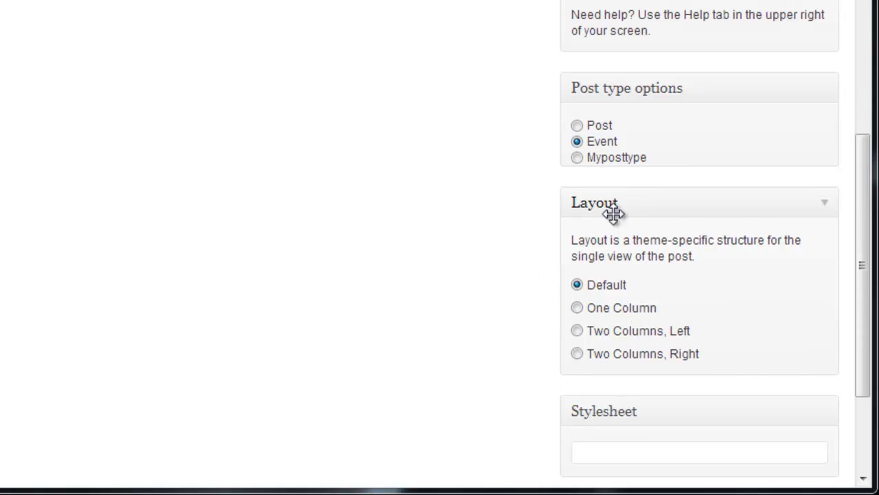
mouse_move(653, 284)
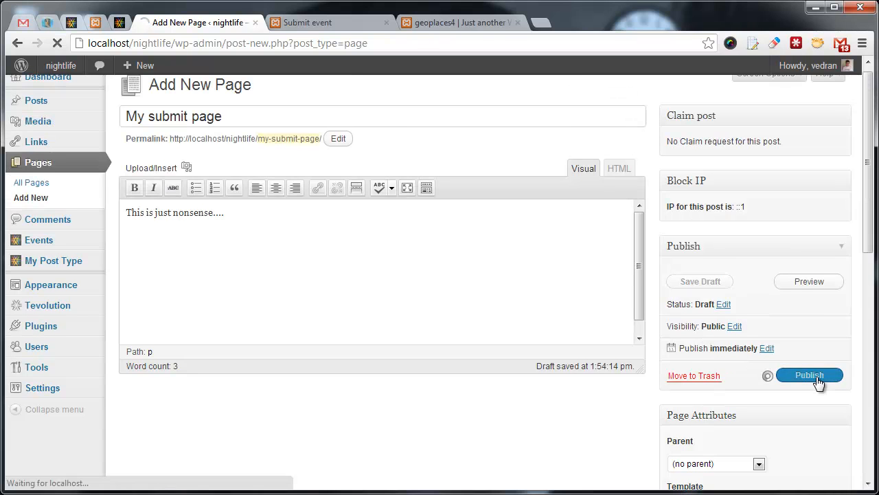
- Publish 'My submit page' and view its front-end Event Information submission form
left_click(809, 374)
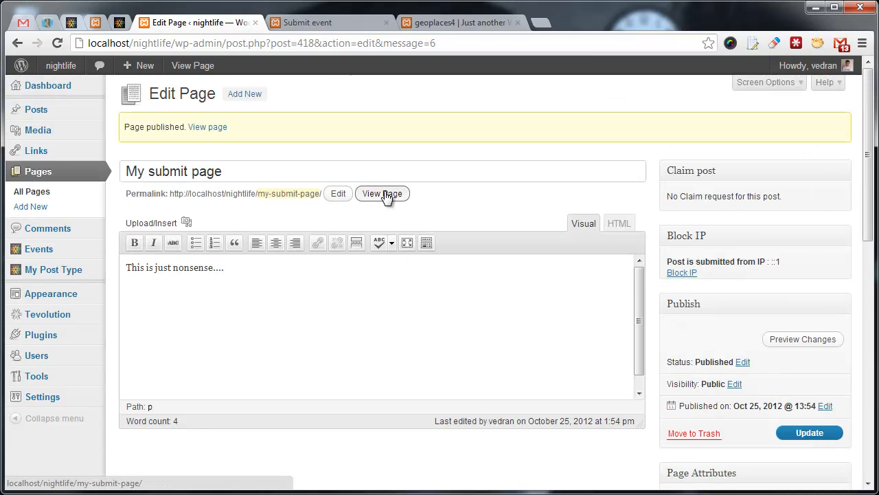
left_click(382, 193)
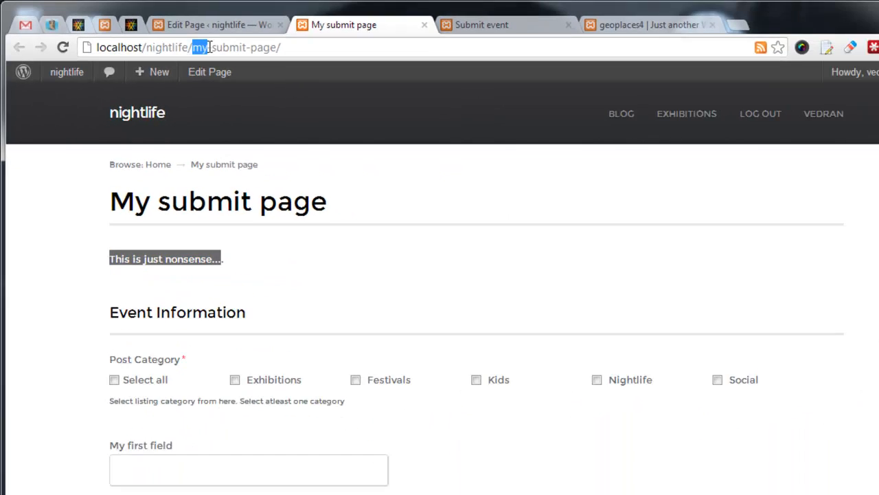
scroll("down", 3)
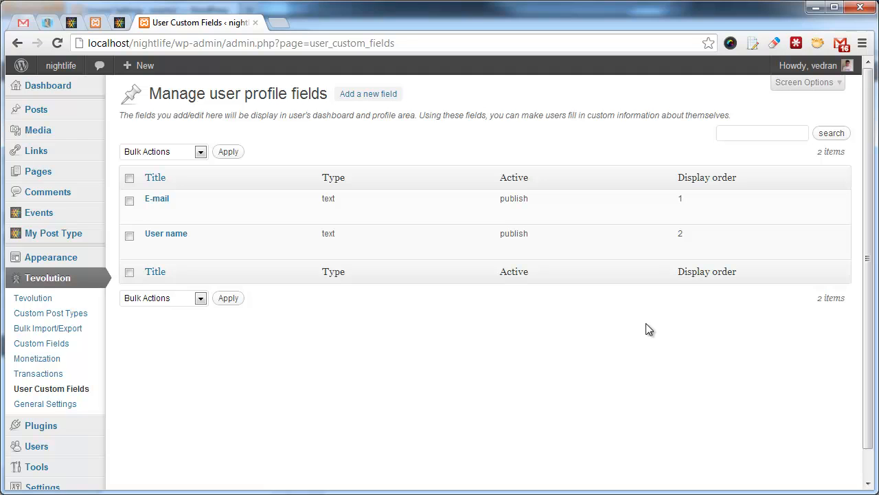
mouse_move(533, 337)
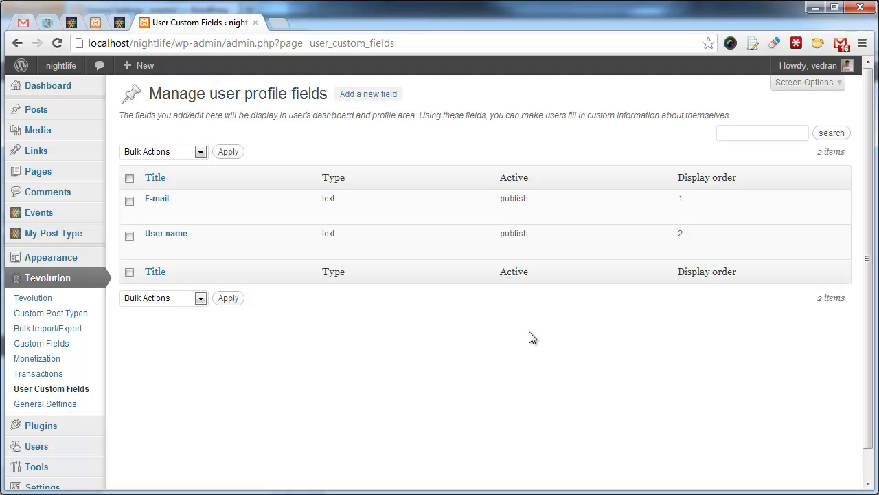
mouse_move(517, 331)
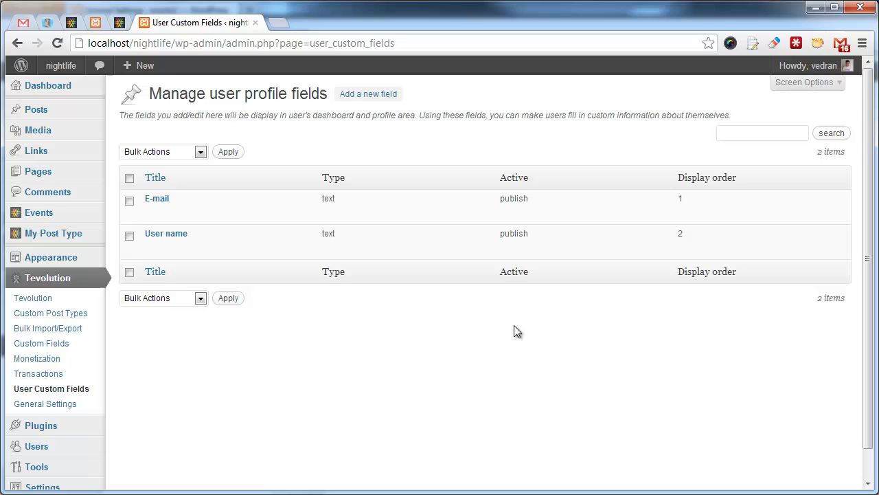
mouse_move(166, 234)
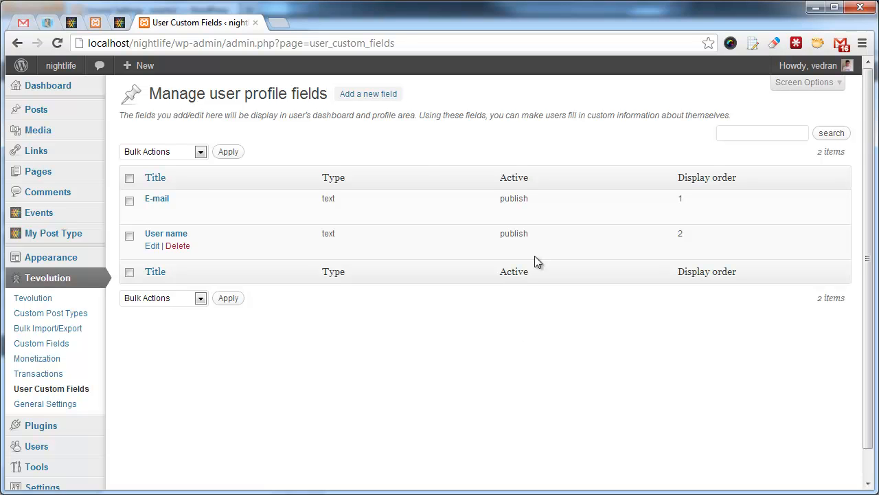
mouse_move(491, 242)
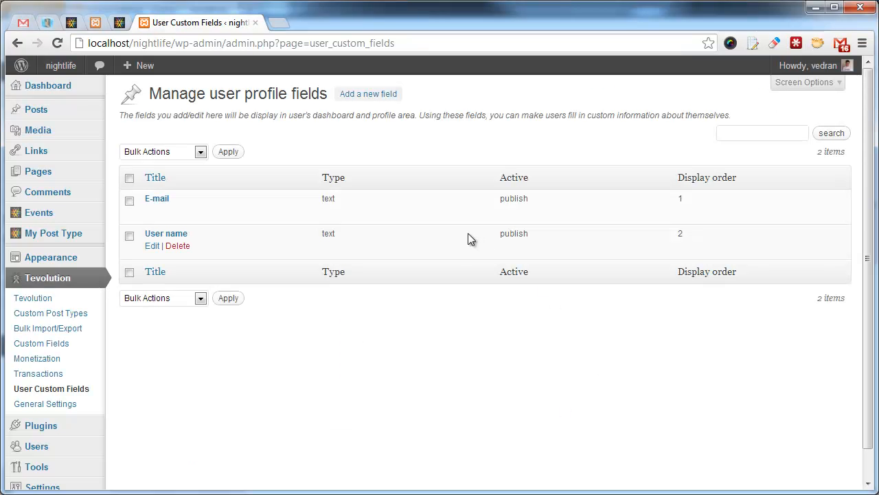
mouse_move(376, 104)
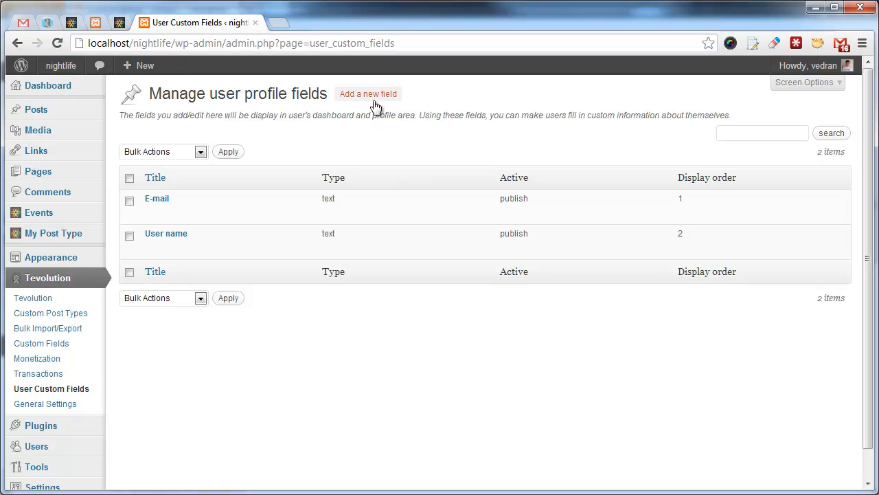
- Open the Add a new field form and set Show on Registration page? to Yes
left_click(367, 94)
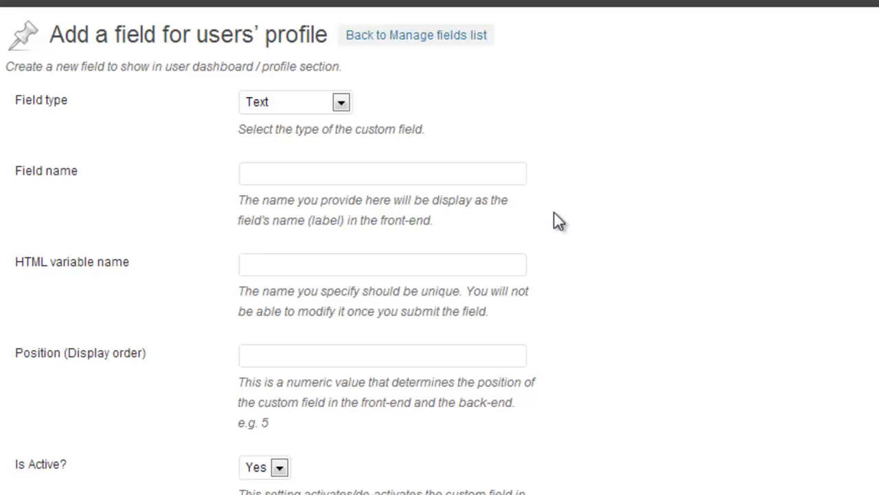
left_click(341, 101)
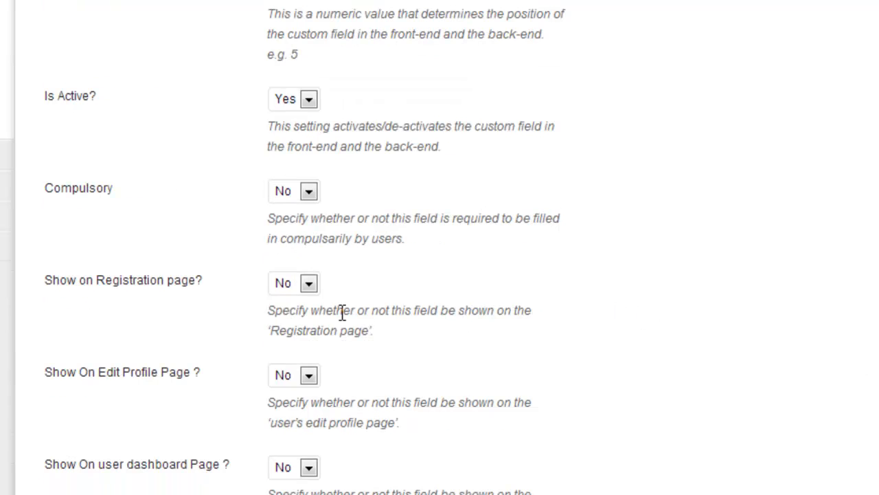
left_click(308, 282)
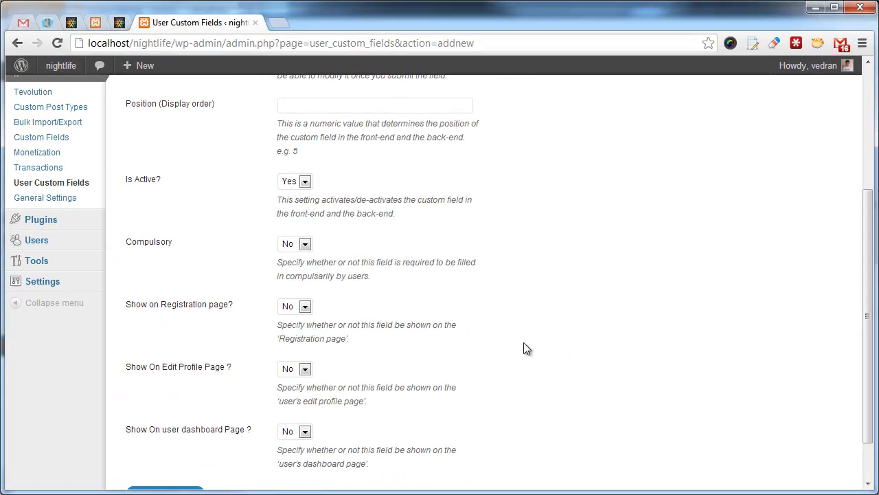
mouse_move(539, 344)
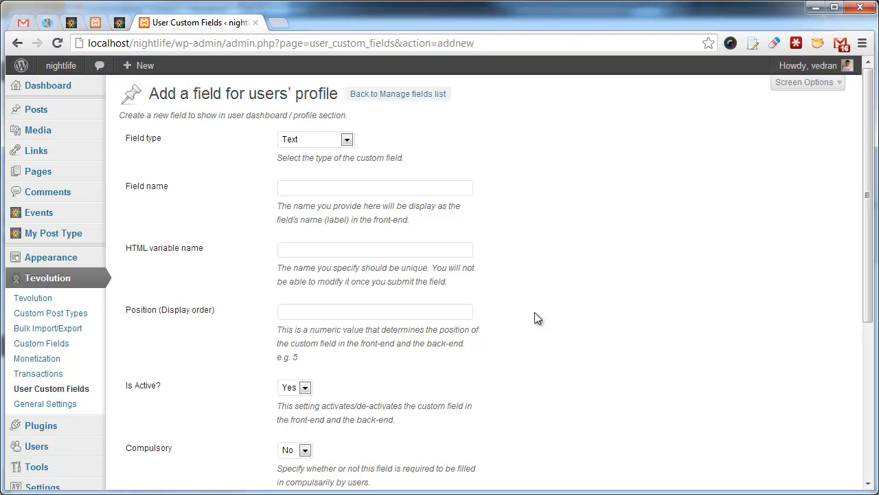
scroll("down", 3)
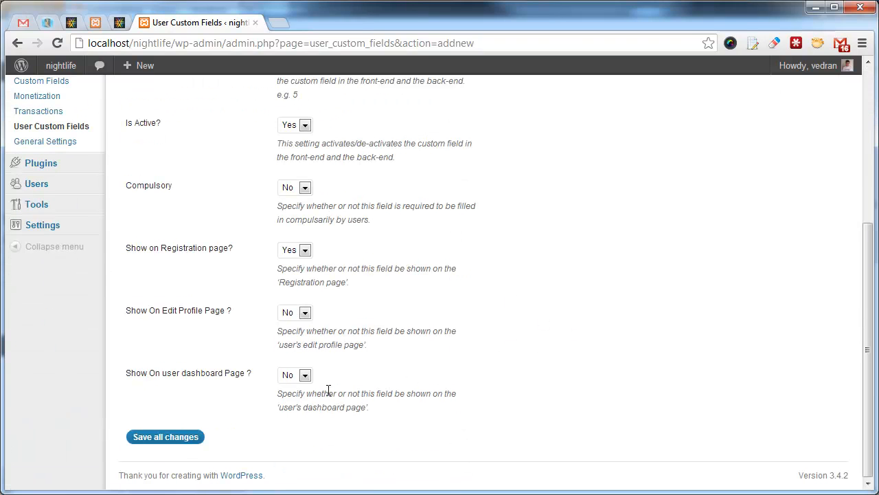
left_click(165, 436)
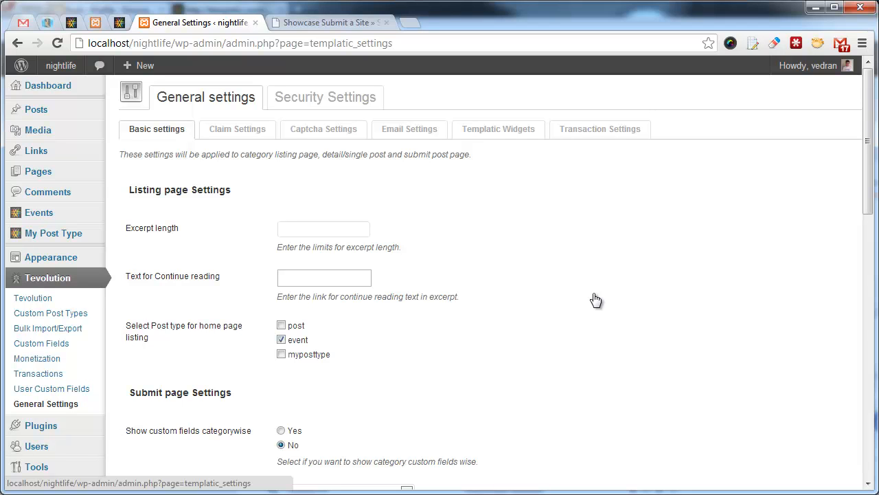
mouse_move(481, 303)
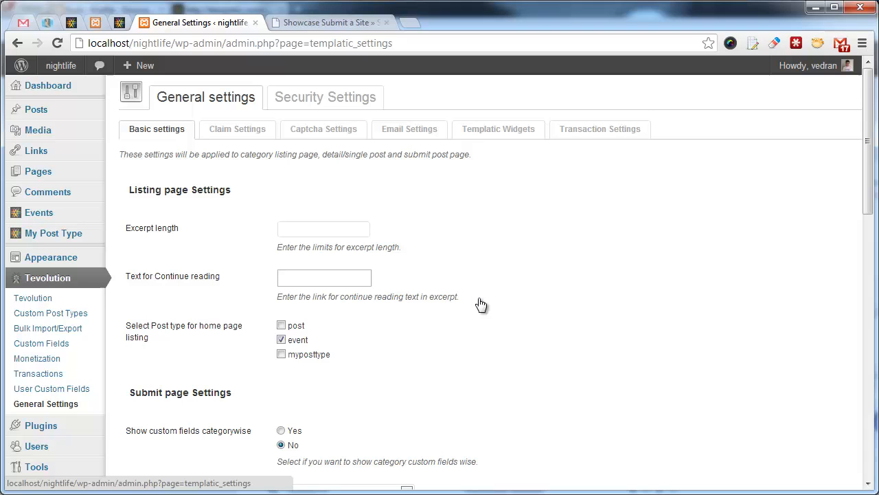
mouse_move(38, 171)
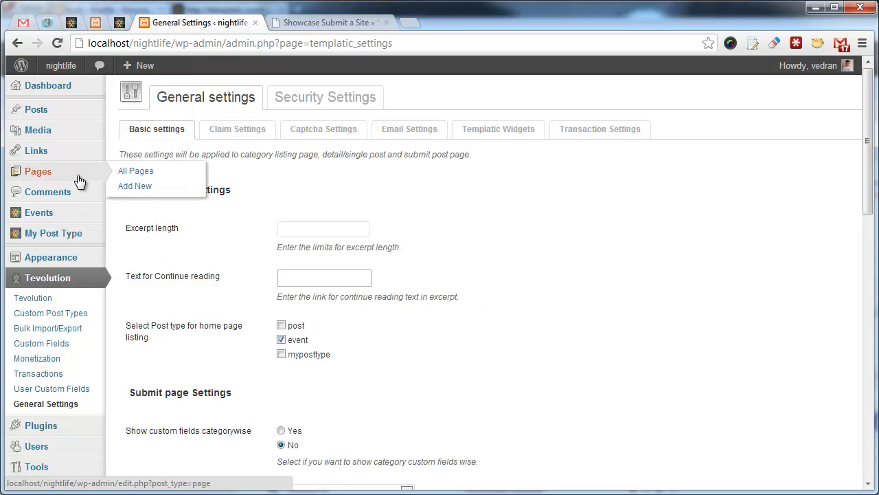
- Create a new blank page and choose the Page - Map Display template in Page Attributes
left_click(134, 185)
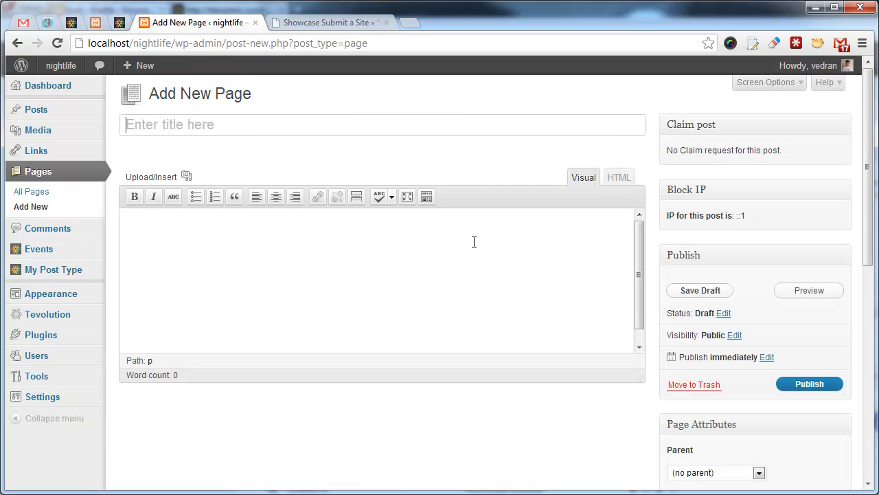
scroll("down", 3)
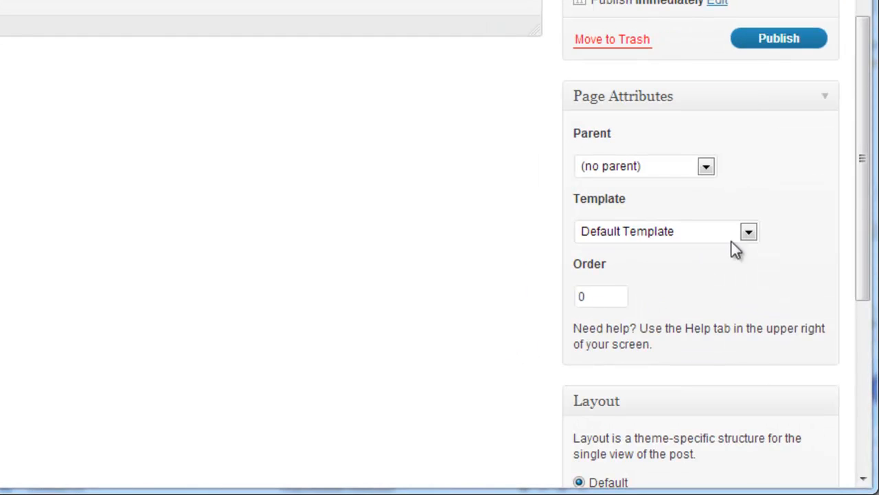
left_click(748, 231)
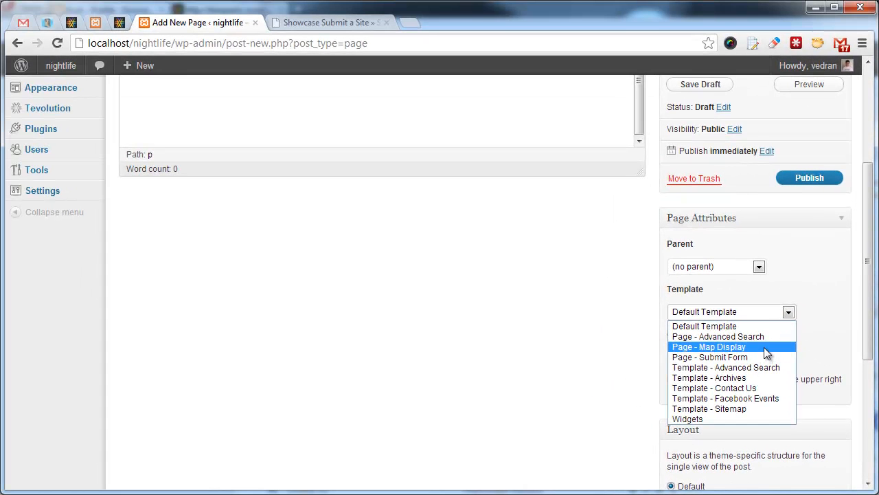
left_click(708, 347)
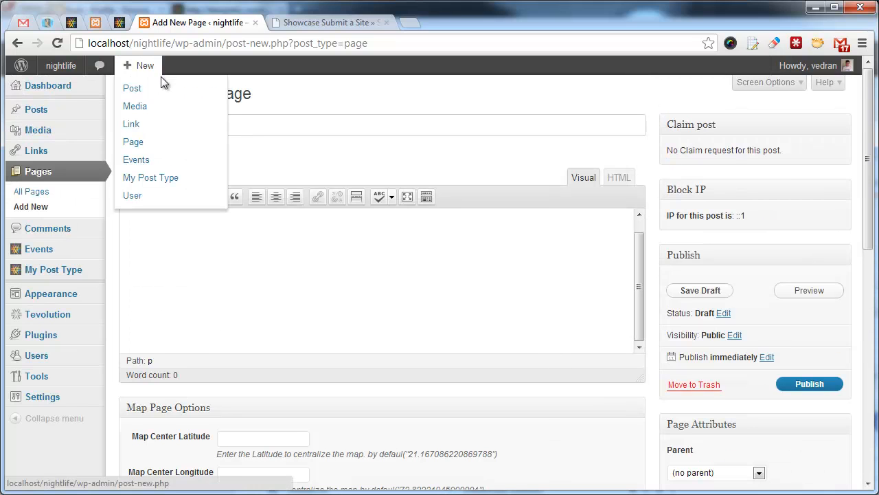
- Reopen Tevolution General Settings, where Show custom fields categorywise is Yes
left_click(150, 420)
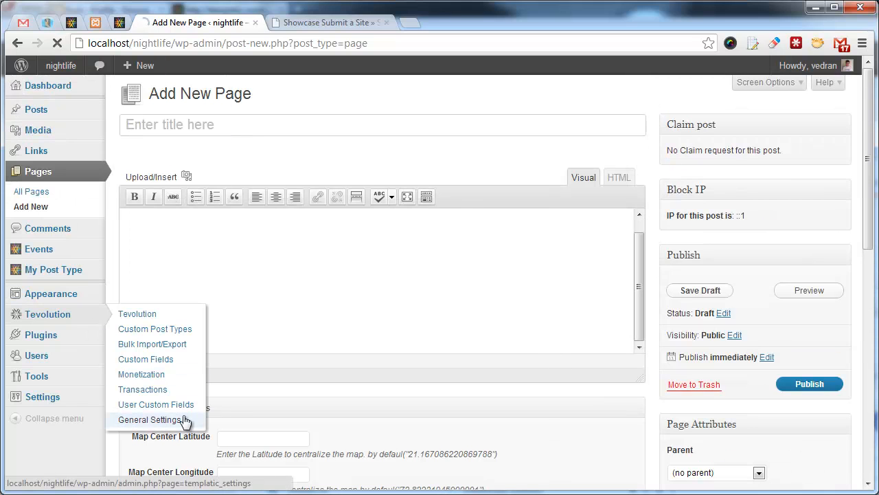
left_click(151, 420)
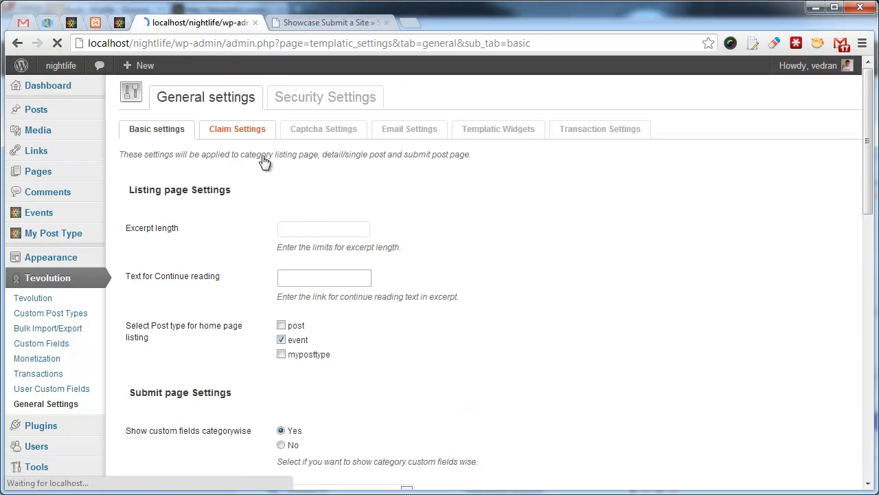
- View the Claim Settings tab with post, page and event checked, then Captcha Settings
left_click(237, 129)
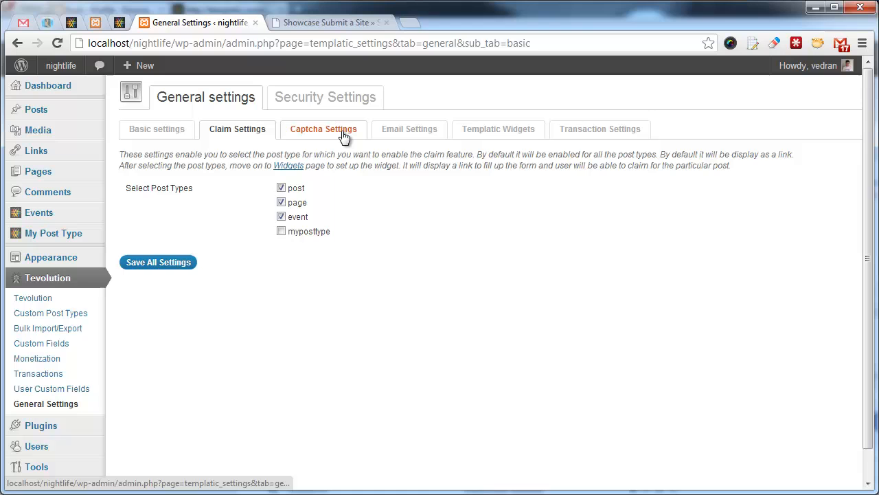
left_click(323, 129)
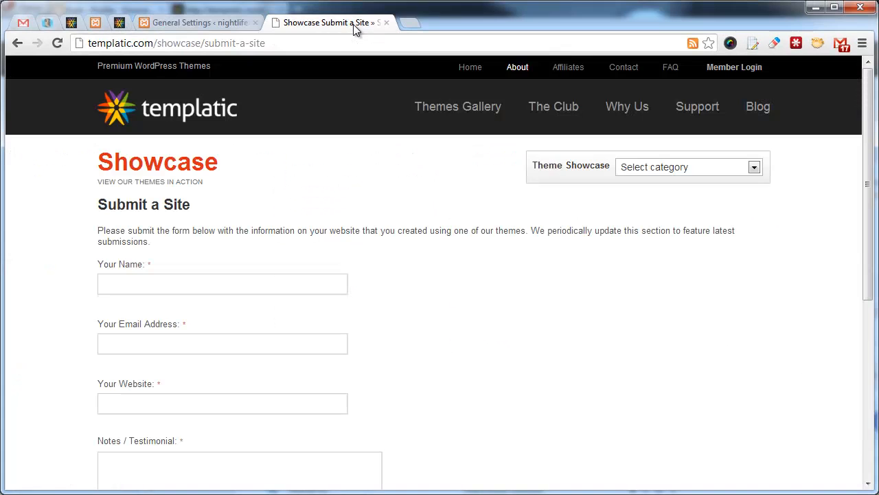
- Scroll to the Are You a Human widget on Submit a Site and play the verification game
scroll("down", 3)
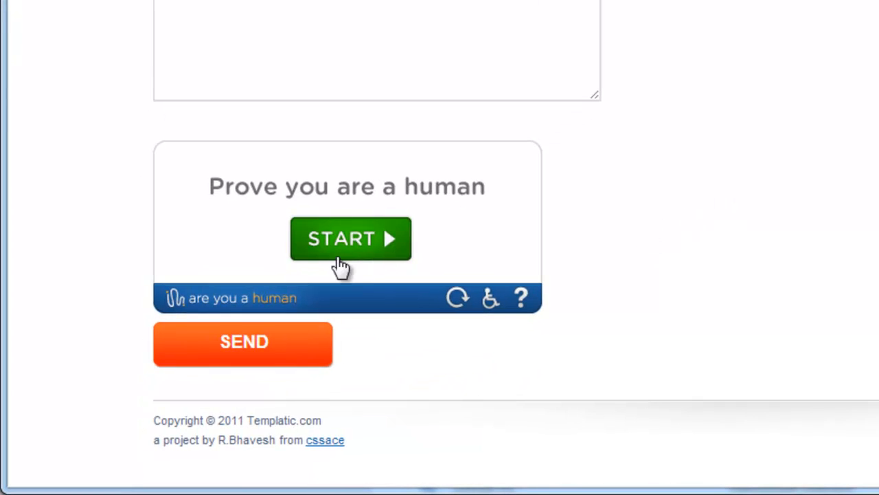
left_click(350, 238)
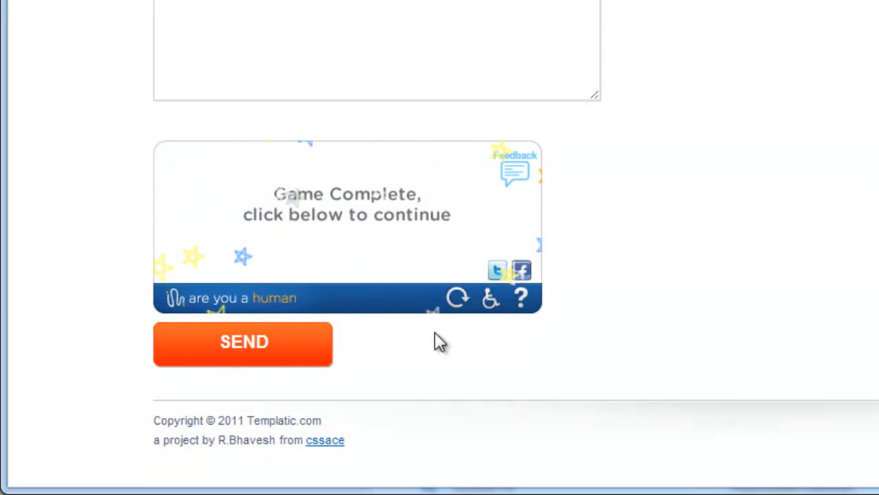
scroll("down", 3)
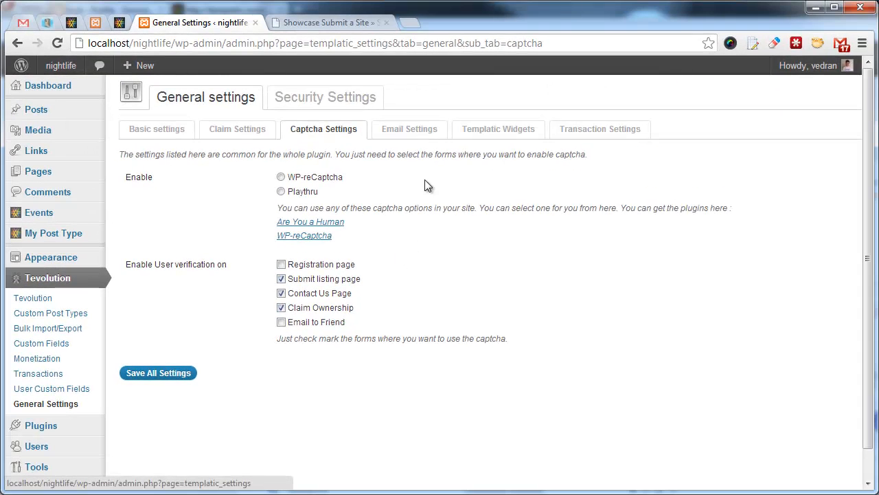
- Scroll through Email Settings: Send to Friend, Send Inquiry and the notification message templates
left_click(408, 128)
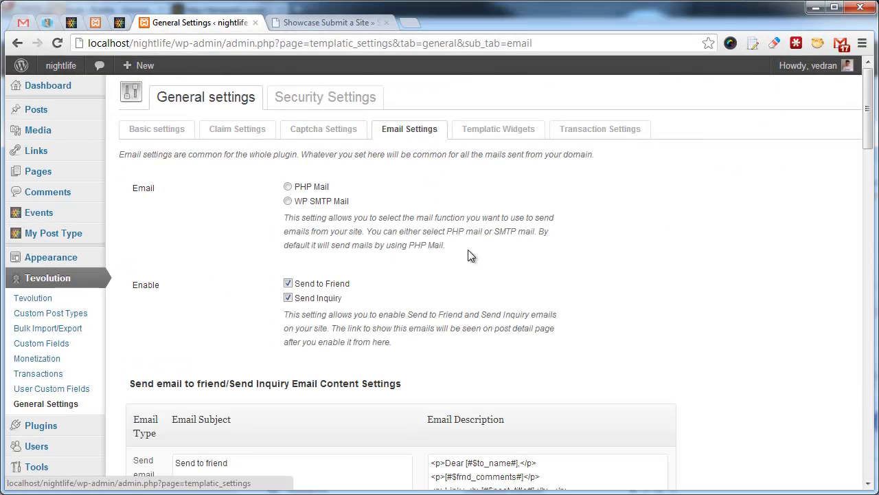
mouse_move(501, 279)
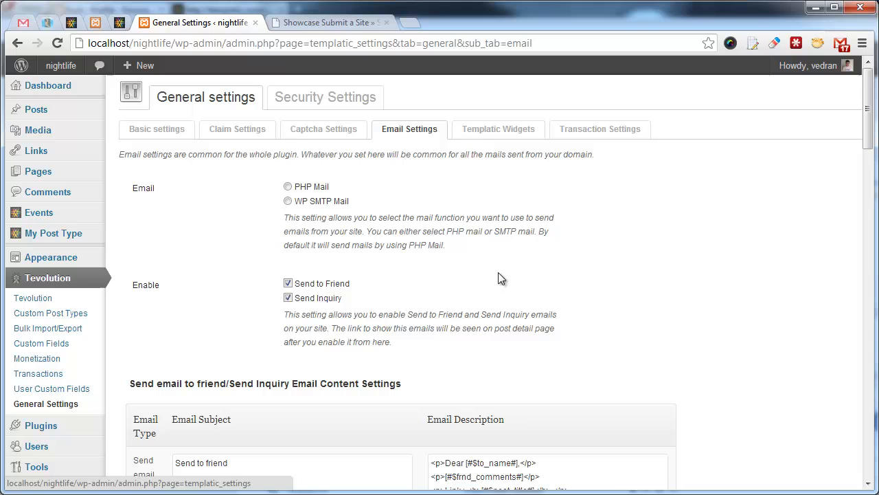
mouse_move(533, 295)
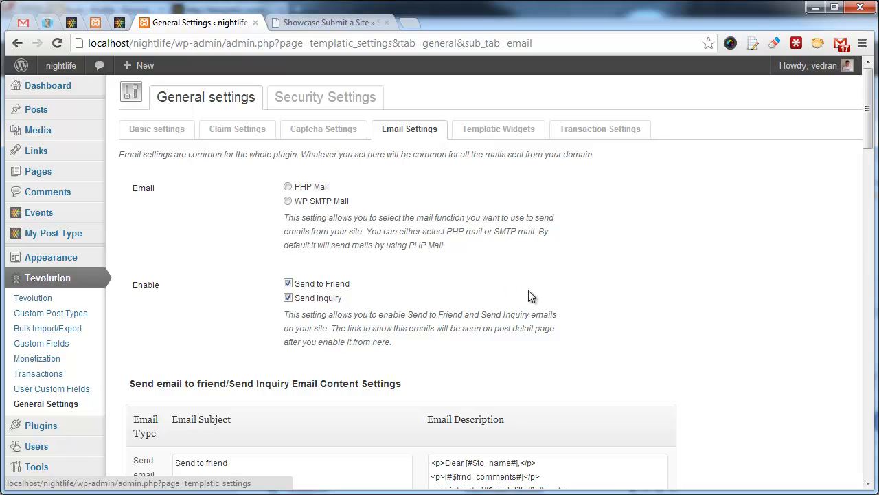
scroll("down", 3)
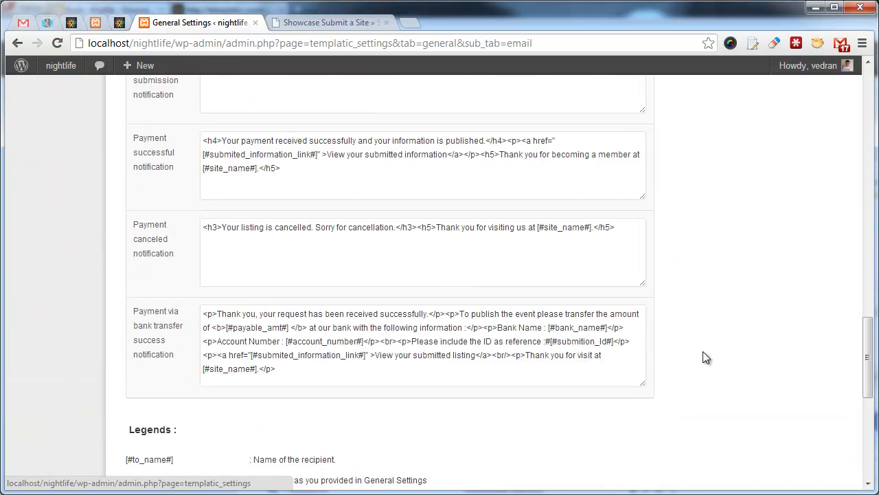
scroll("down", 3)
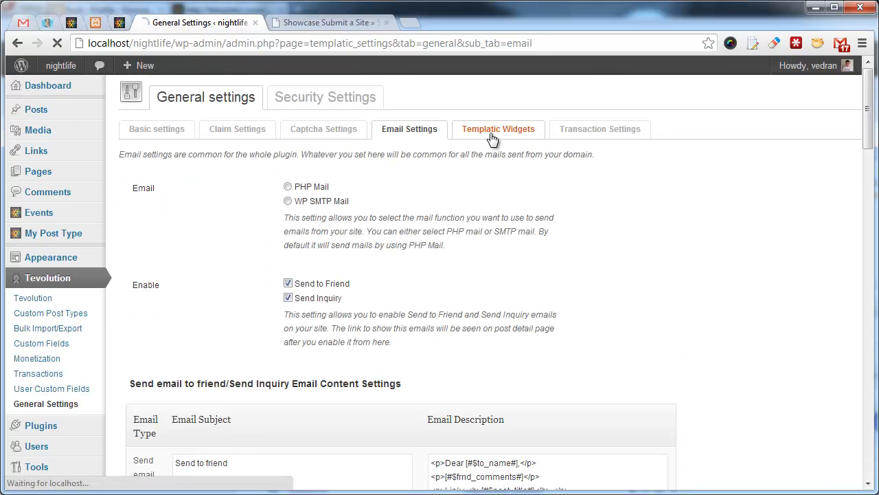
- View Templatic Widgets, then Security Settings with an empty blocked IP list and SSL No
left_click(498, 129)
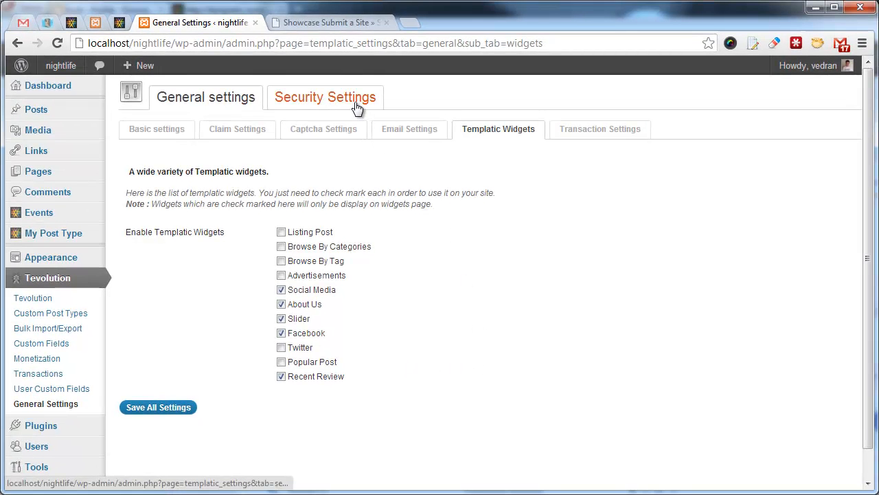
left_click(325, 97)
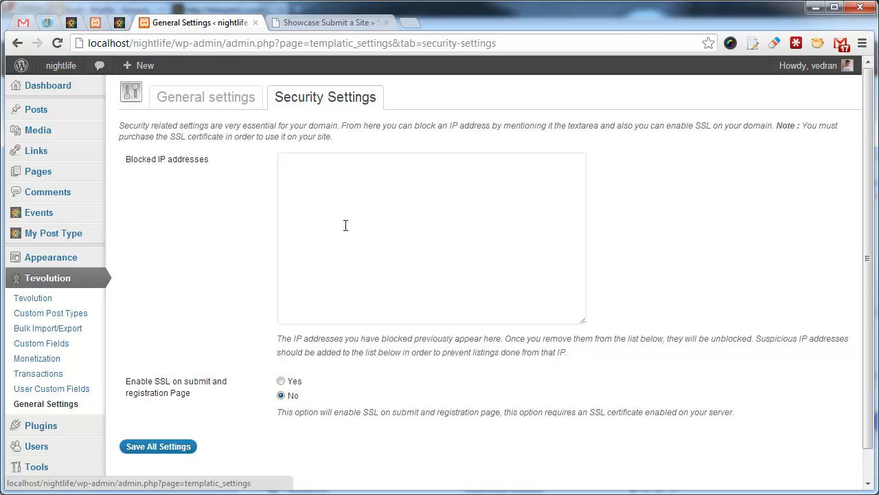
mouse_move(195, 397)
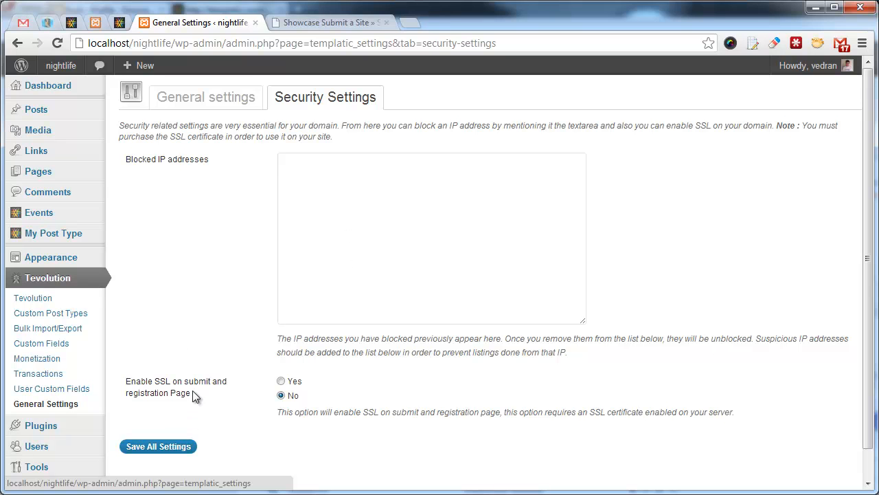